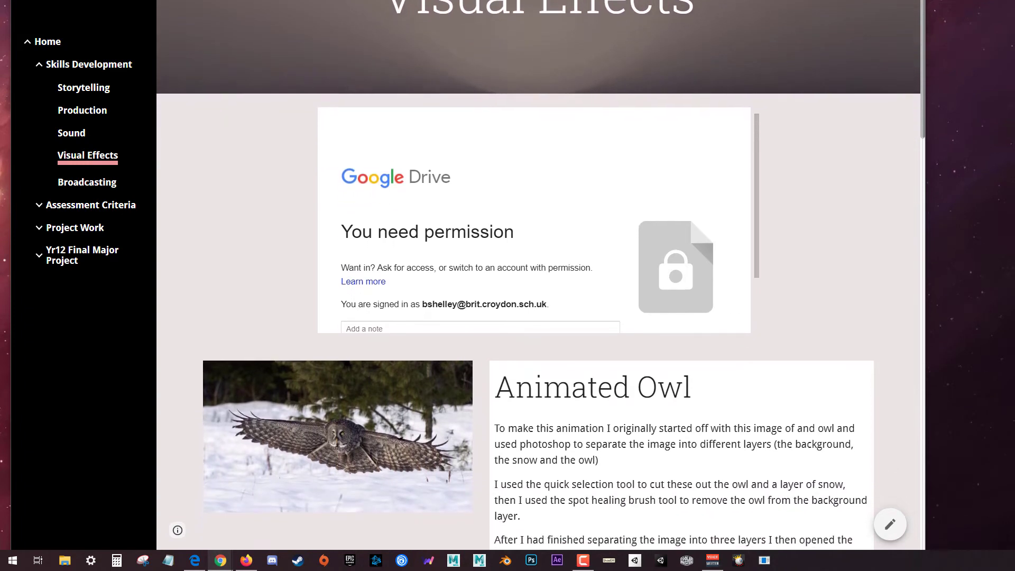
- Scroll through the editor, then view the live published site from the Publish dropdown
{"action": "scroll", "scroll_direction": "down", "scroll_amount": 3}
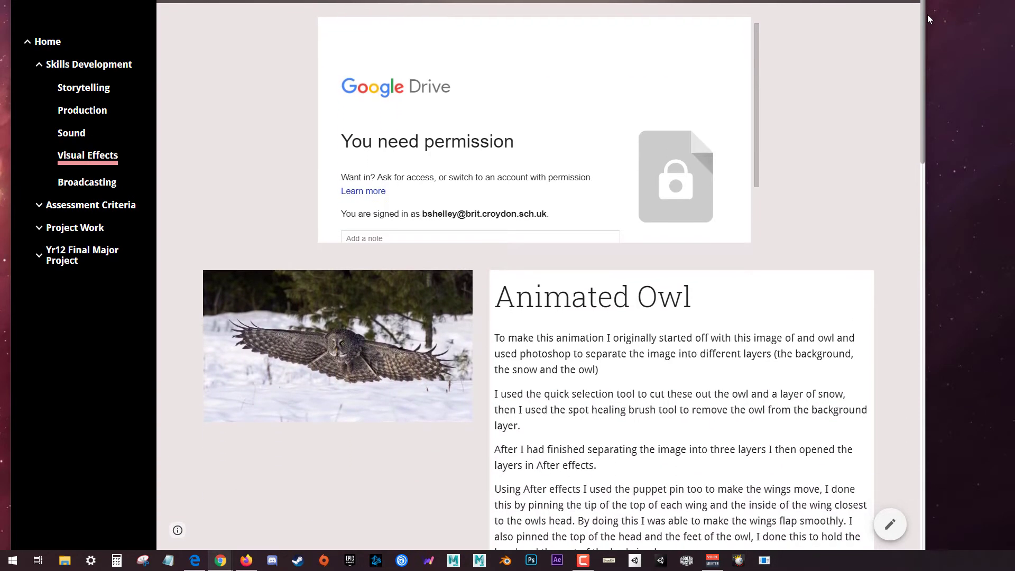
{"action": "scroll", "scroll_direction": "down", "scroll_amount": 3}
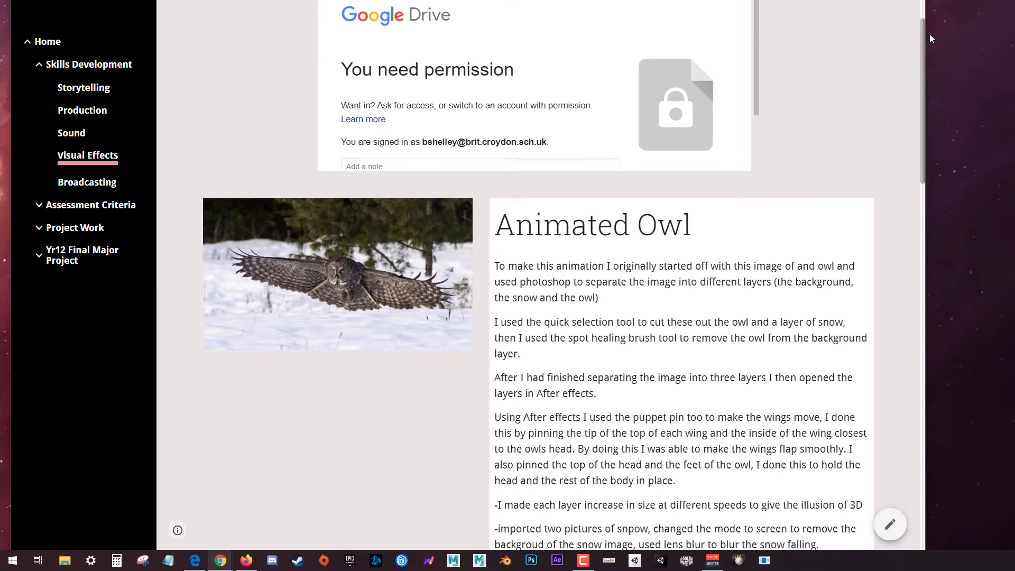
{"action": "scroll", "scroll_direction": "down", "scroll_amount": 3}
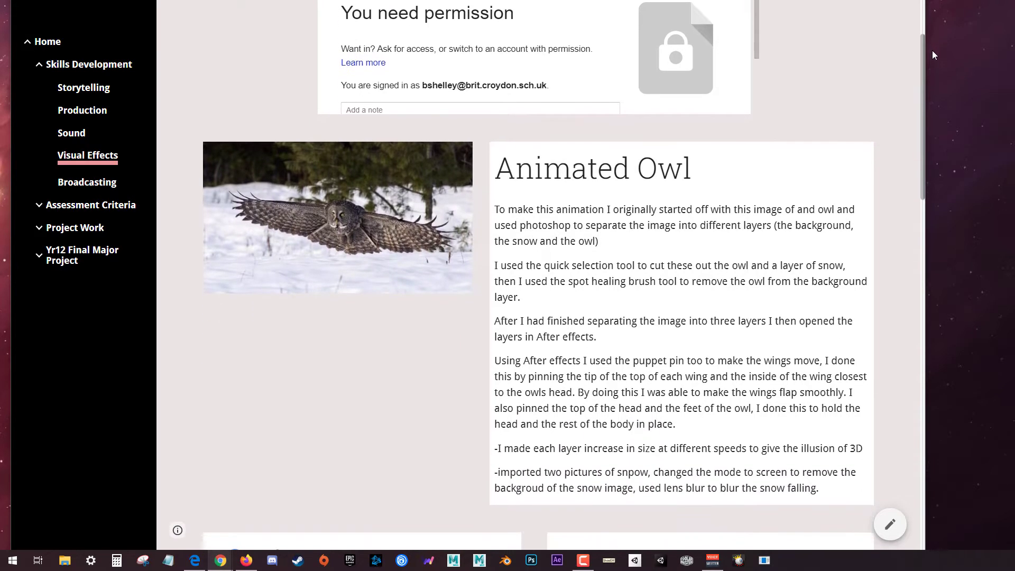
{"action": "scroll", "scroll_direction": "down", "scroll_amount": 3}
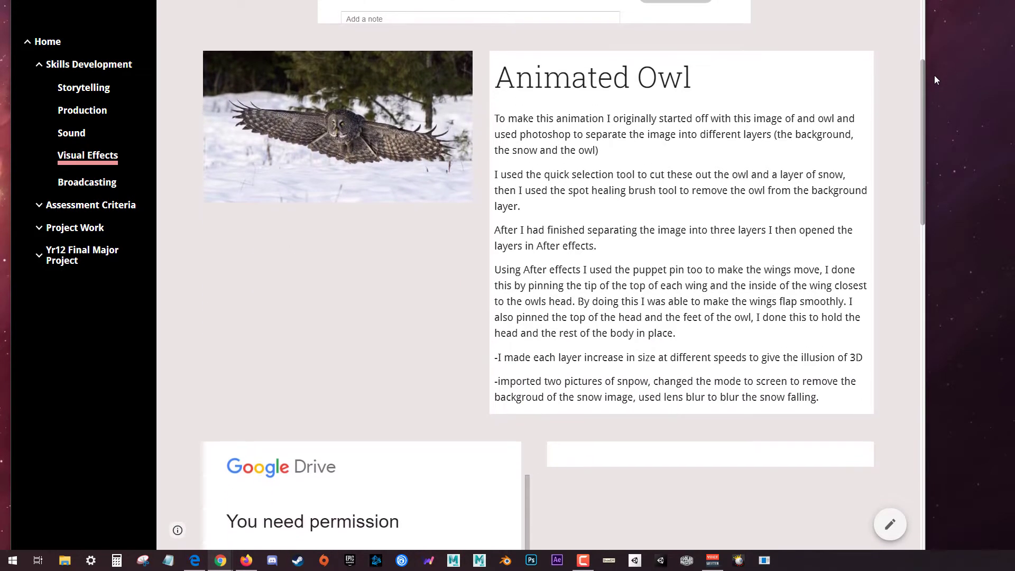
{"action": "scroll", "scroll_direction": "down", "scroll_amount": 3}
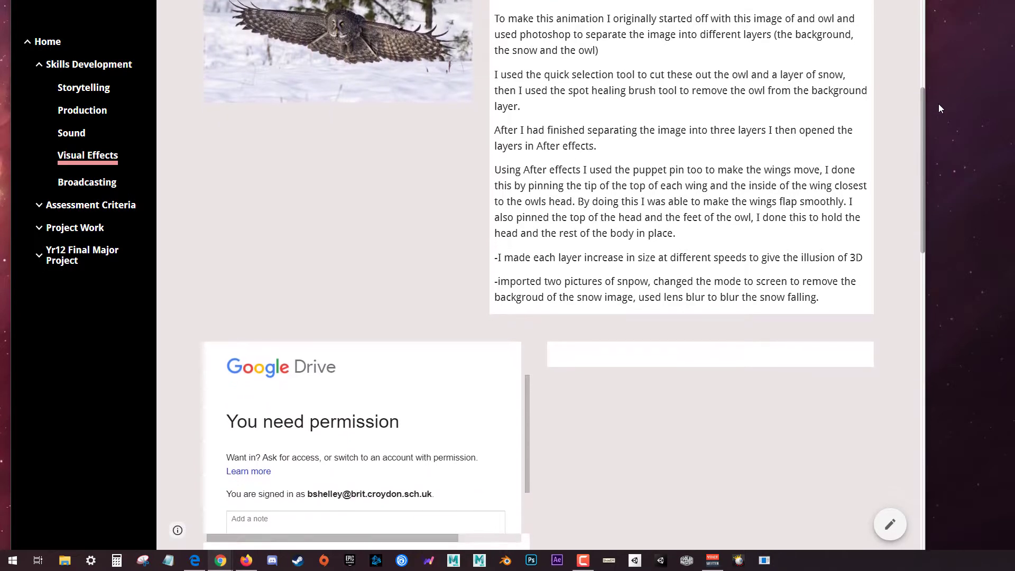
{"action": "scroll", "scroll_direction": "down", "scroll_amount": 3}
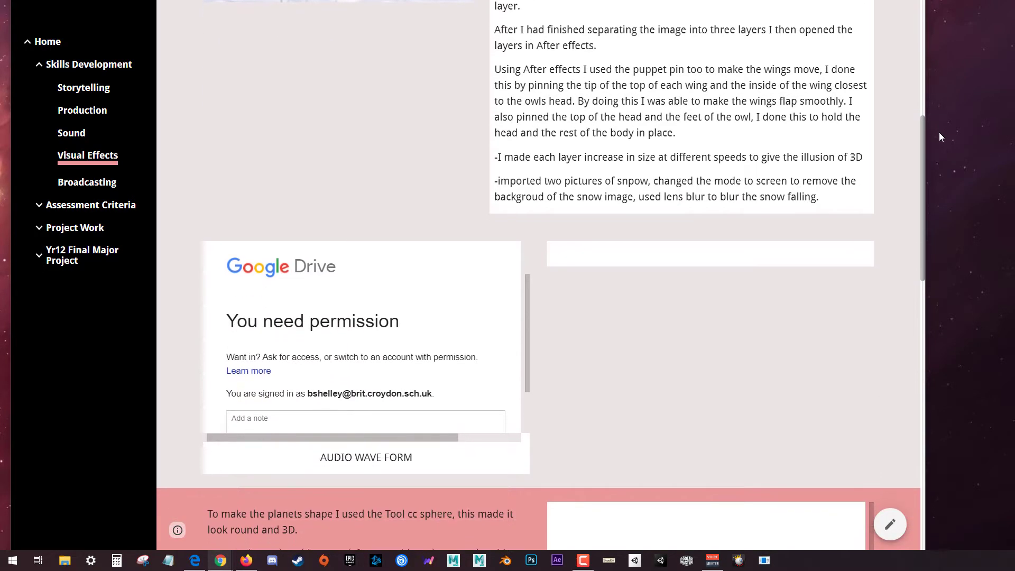
{"action": "scroll", "scroll_direction": "down", "scroll_amount": 3}
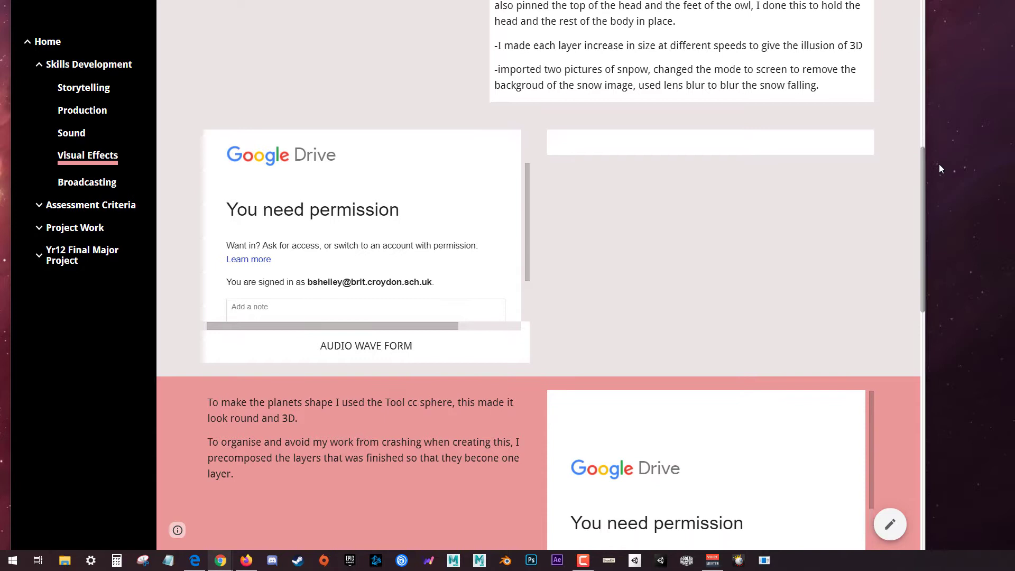
{"action": "scroll", "scroll_direction": "down", "scroll_amount": 3}
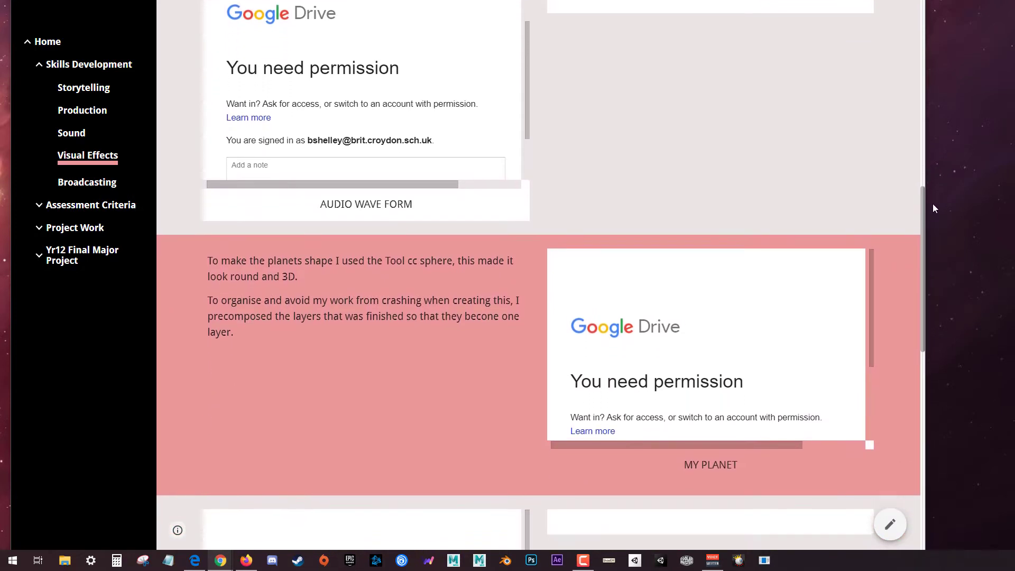
{"action": "scroll", "scroll_direction": "down", "scroll_amount": 3}
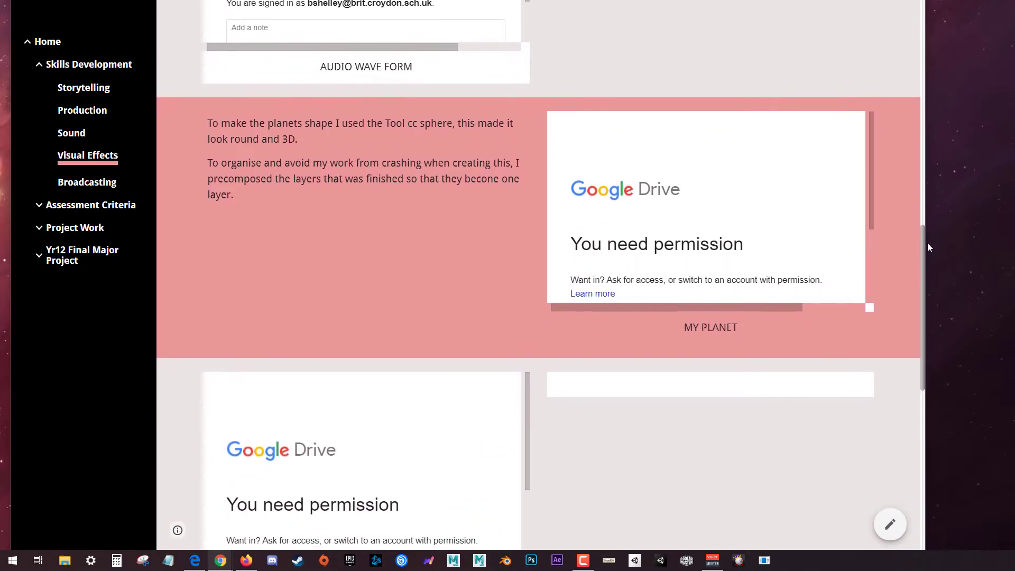
{"action": "scroll", "scroll_direction": "down", "scroll_amount": 3}
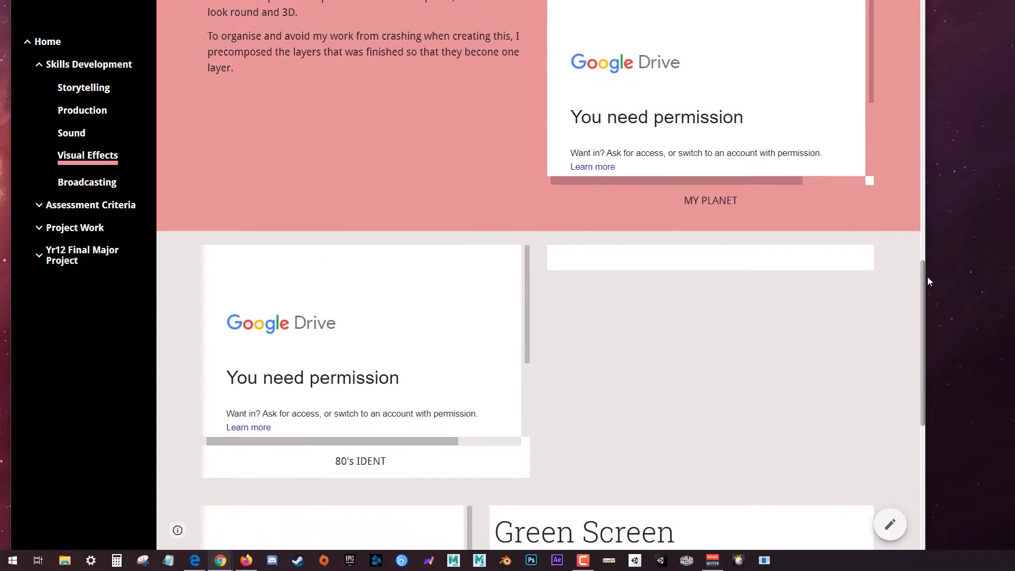
{"action": "scroll", "scroll_direction": "down", "scroll_amount": 3}
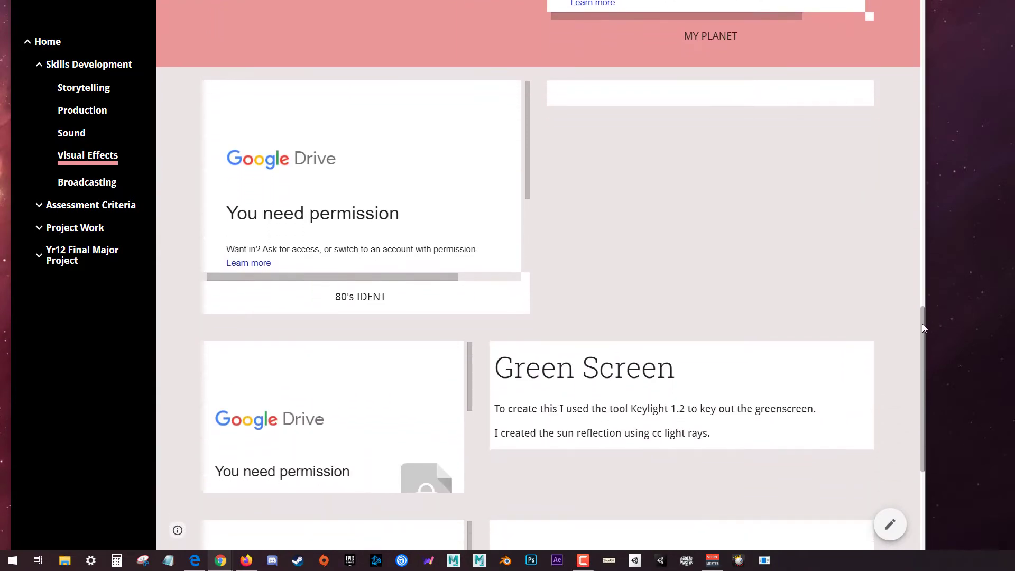
{"action": "scroll", "scroll_direction": "down", "scroll_amount": 3}
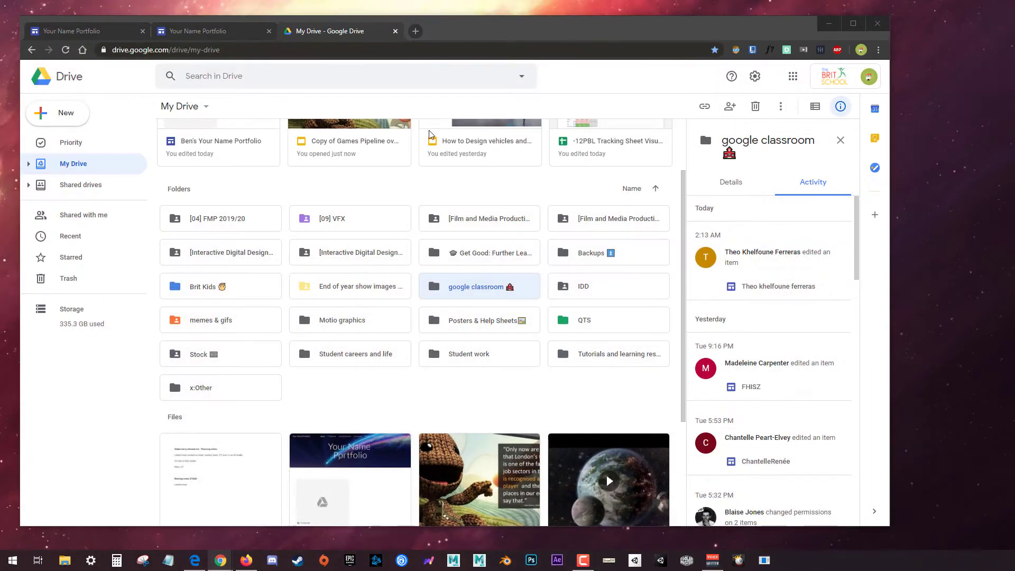
{"action": "scroll", "scroll_direction": "down", "scroll_amount": 3}
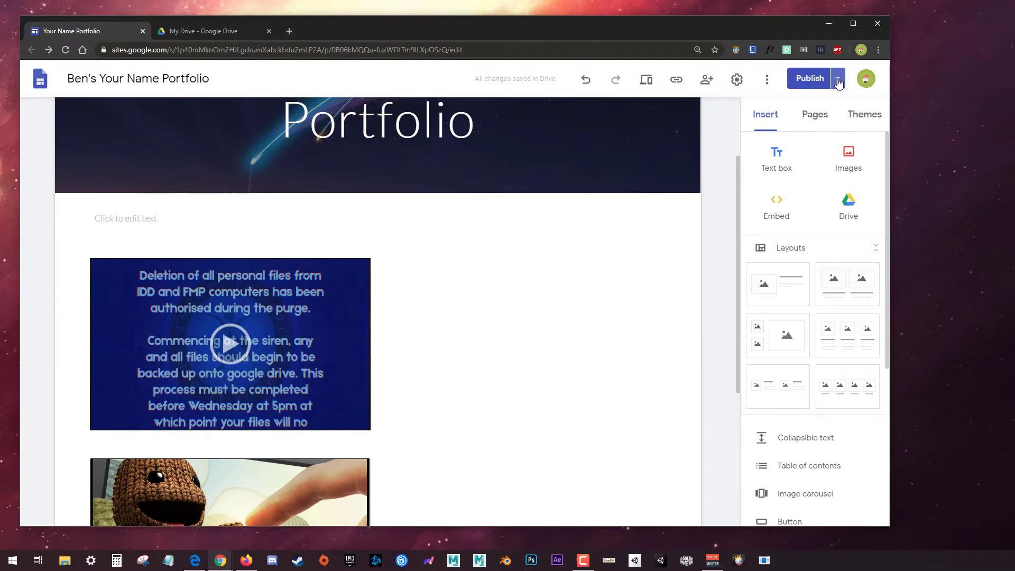
{"action": "left_click", "coordinate": [838, 78]}
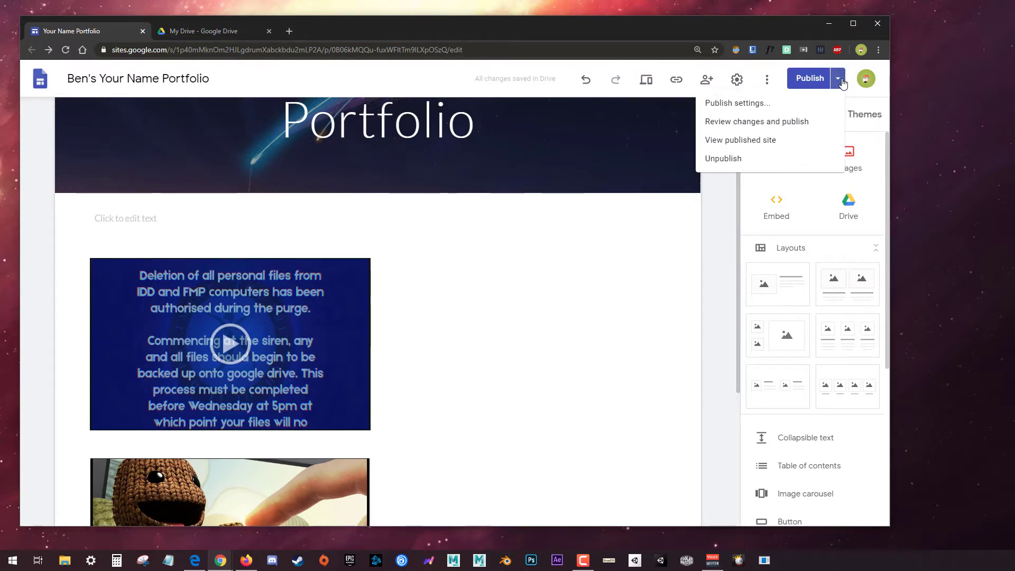
{"action": "mouse_move", "coordinate": [759, 145]}
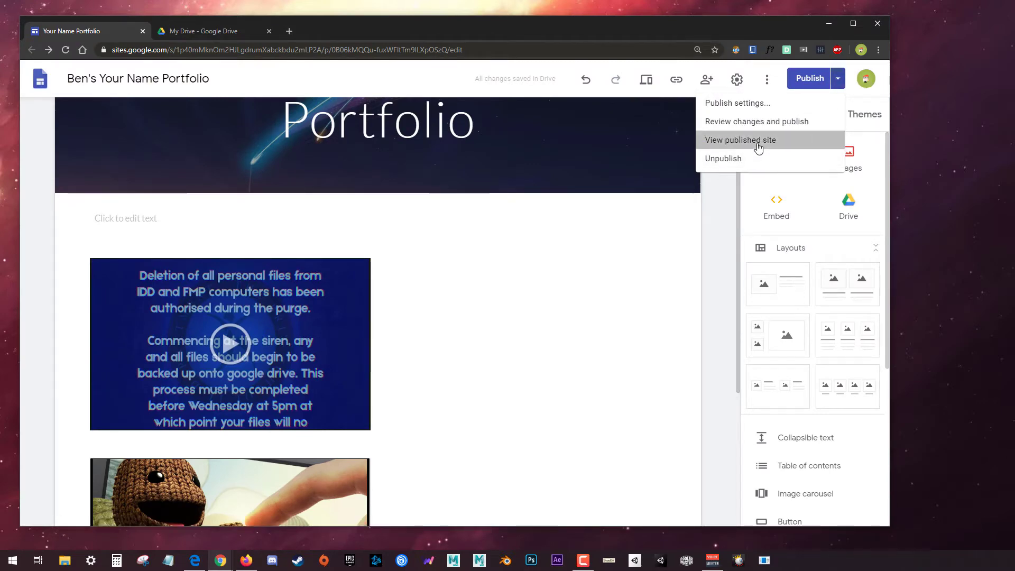
{"action": "left_click", "coordinate": [741, 139]}
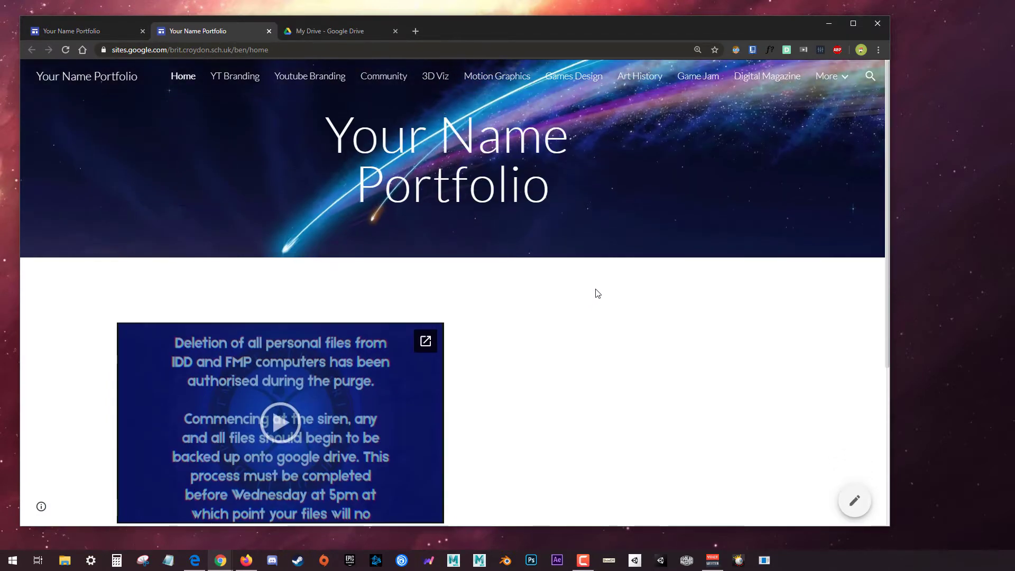
- Reveal the extra pages under More and copy the published site's URL from the address bar
{"action": "left_click", "coordinate": [830, 76]}
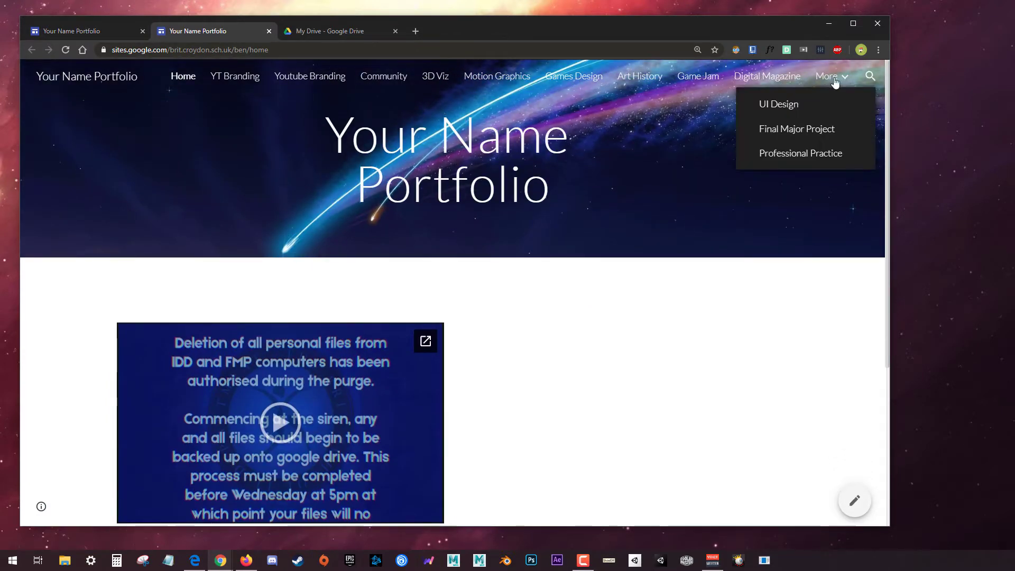
{"action": "mouse_move", "coordinate": [861, 50]}
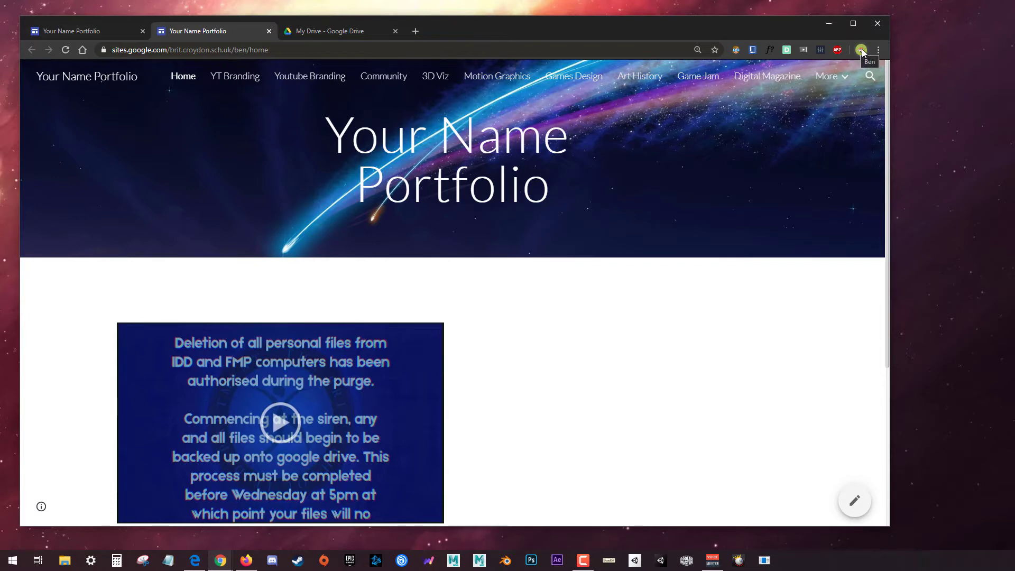
{"action": "scroll", "scroll_direction": "down", "scroll_amount": 3}
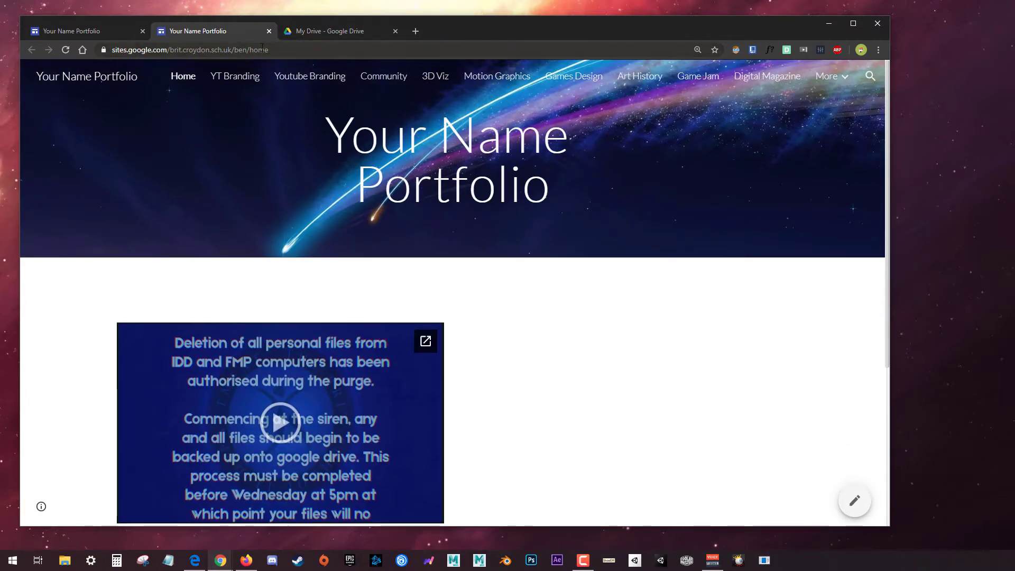
{"action": "left_click", "coordinate": [190, 49]}
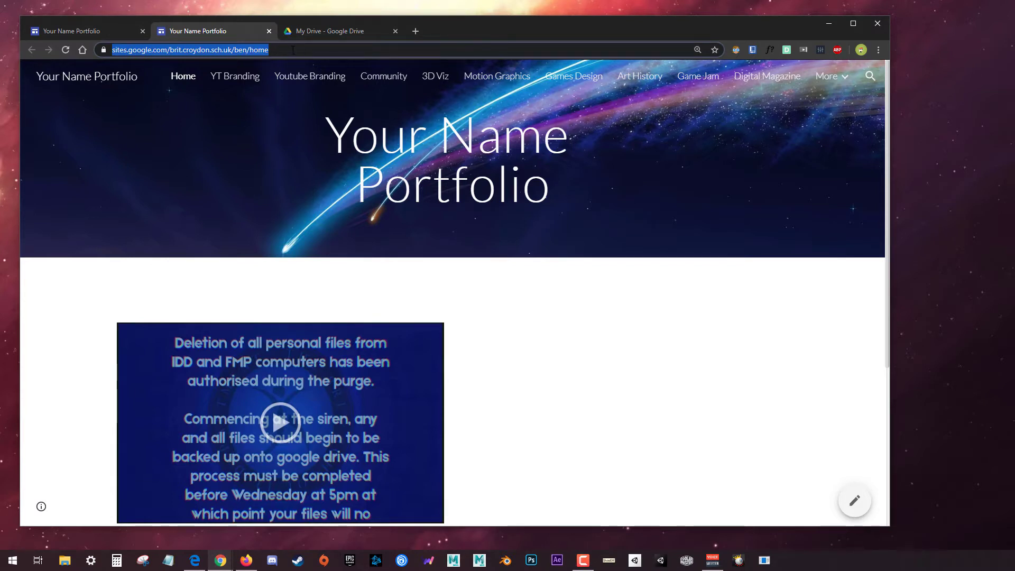
{"action": "mouse_move", "coordinate": [618, 65]}
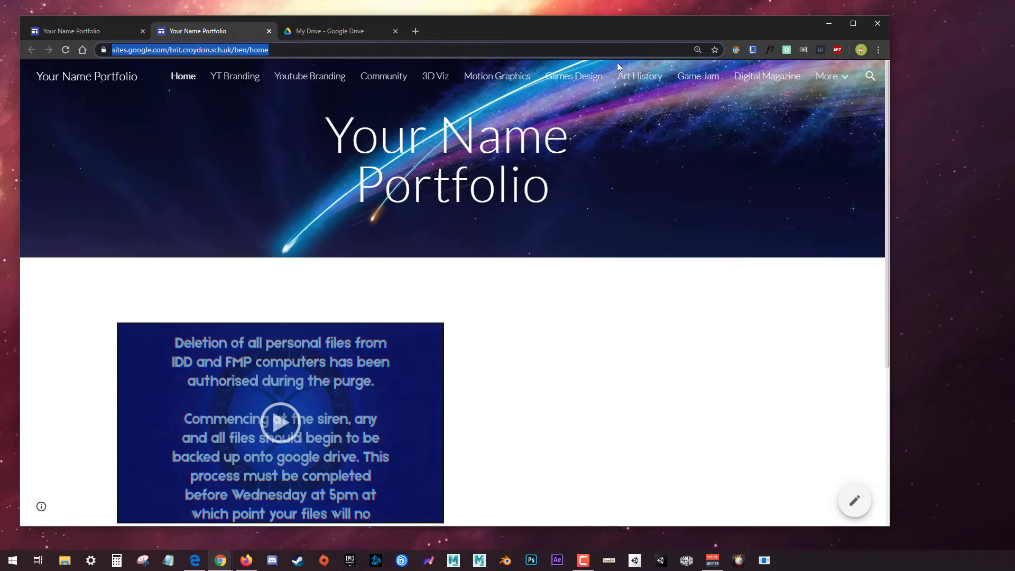
{"action": "mouse_move", "coordinate": [258, 467]}
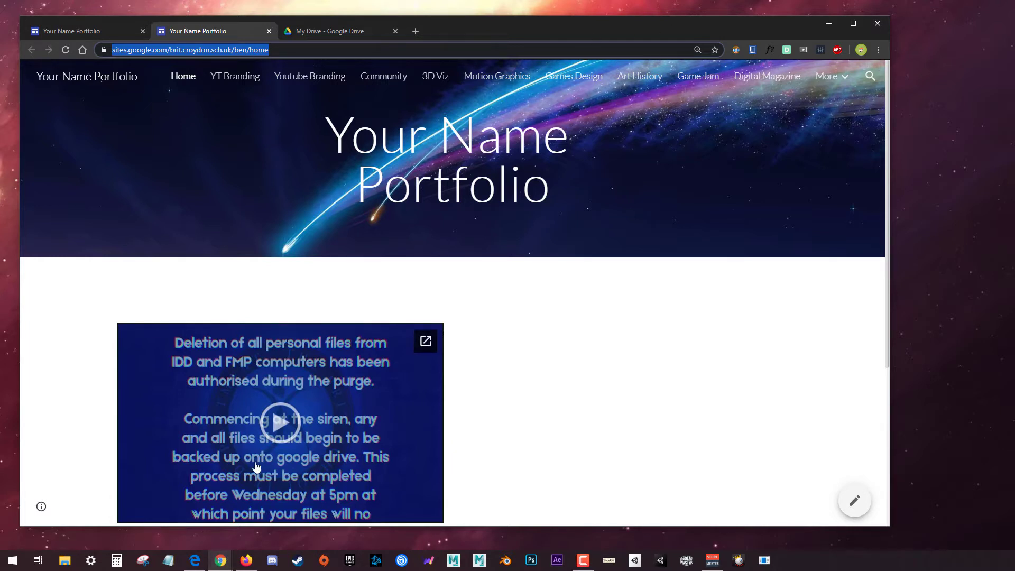
{"action": "right_click", "coordinate": [220, 560]}
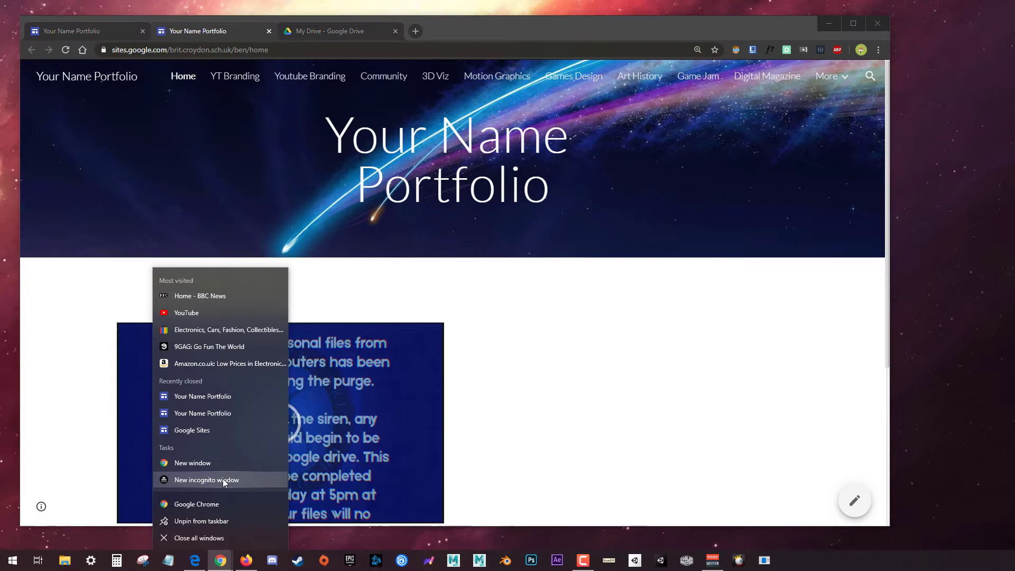
{"action": "left_click", "coordinate": [206, 480]}
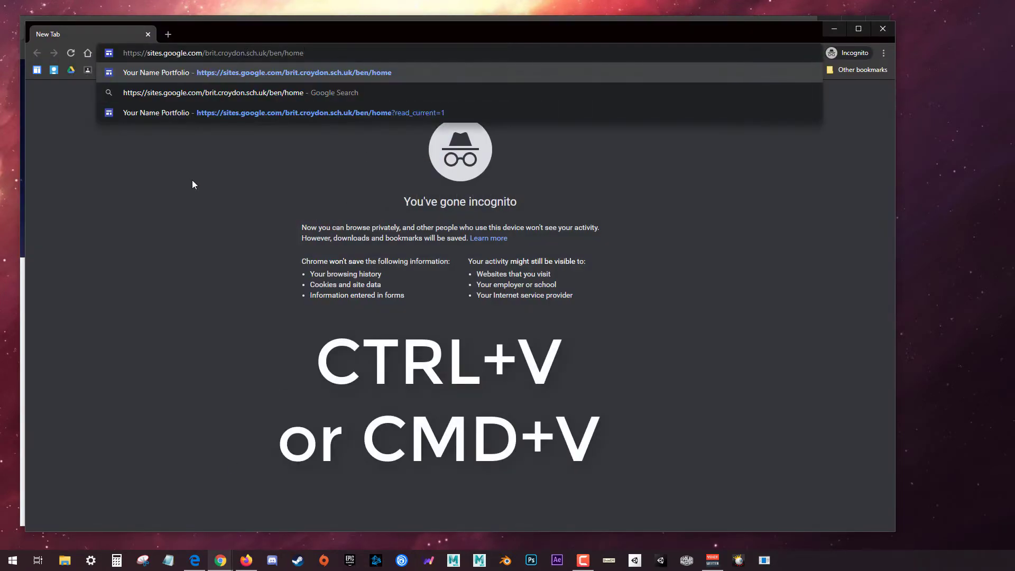
{"action": "mouse_move", "coordinate": [237, 156]}
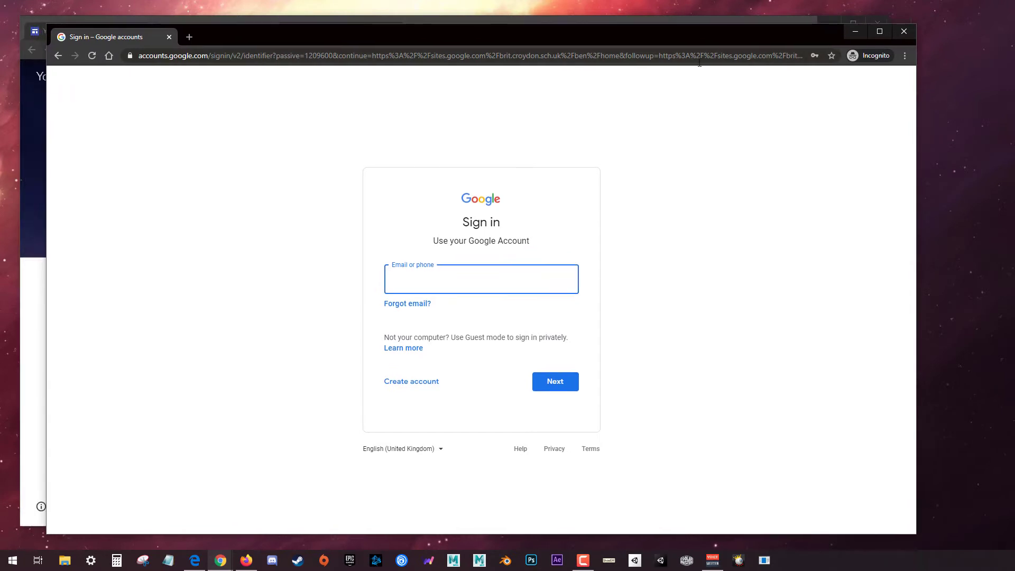
{"action": "mouse_move", "coordinate": [501, 305]}
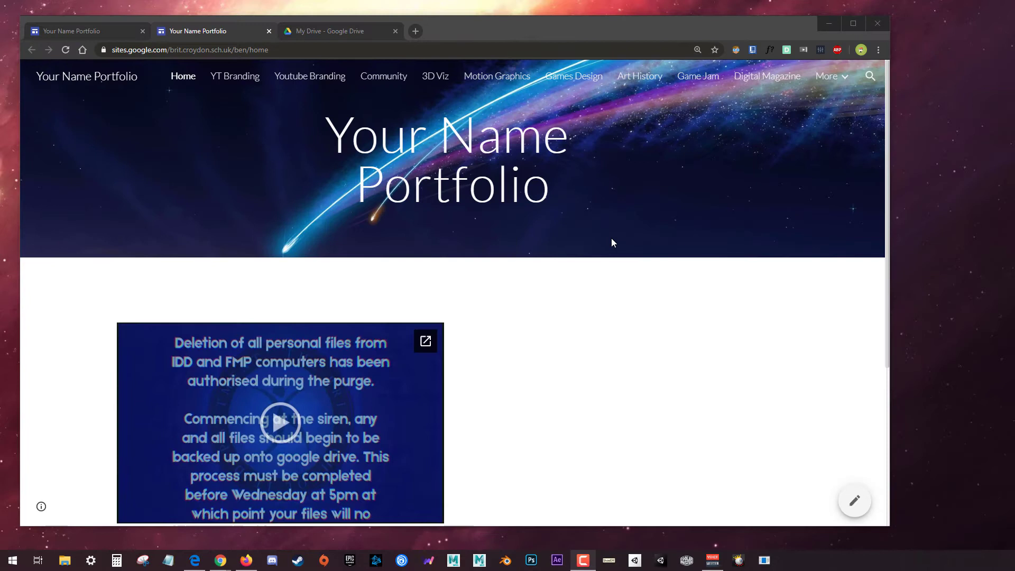
{"action": "mouse_move", "coordinate": [656, 159]}
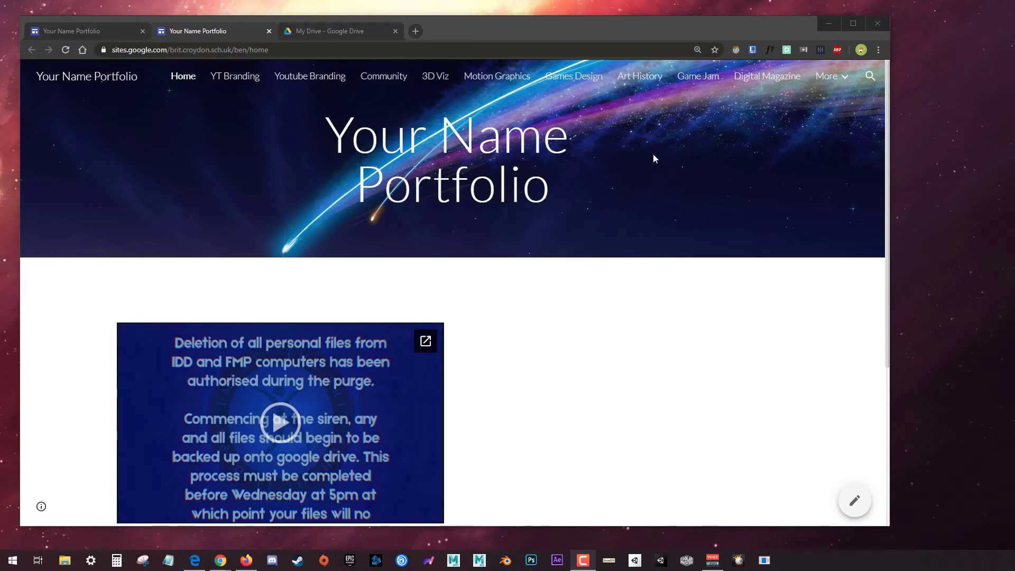
{"action": "mouse_move", "coordinate": [488, 241]}
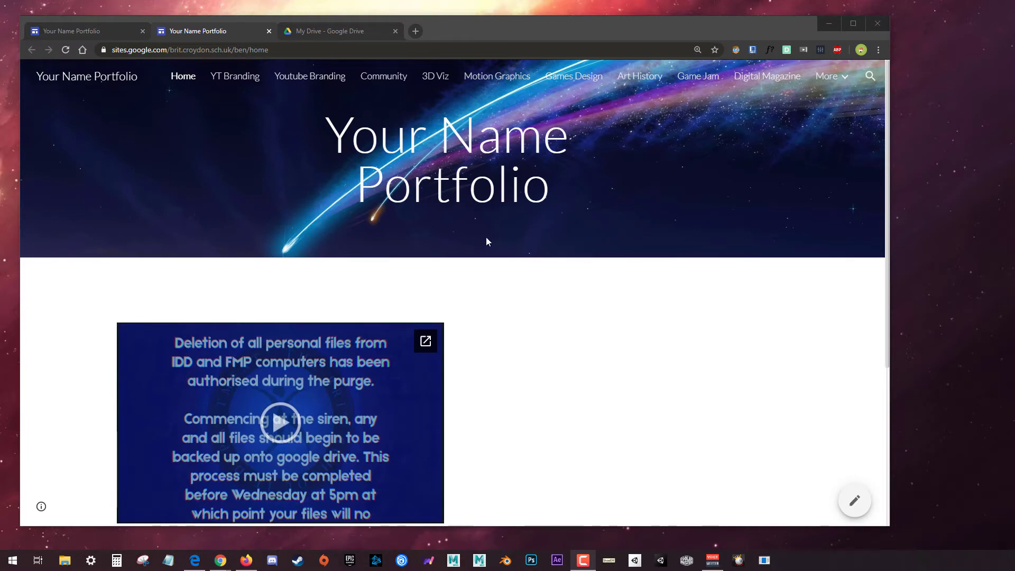
{"action": "mouse_move", "coordinate": [267, 31]}
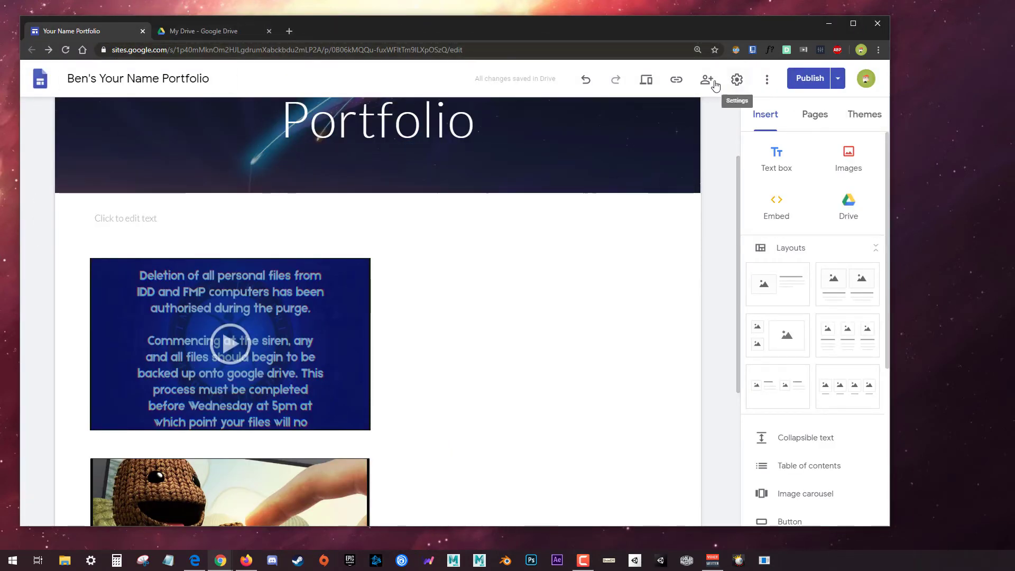
{"action": "mouse_move", "coordinate": [713, 84]}
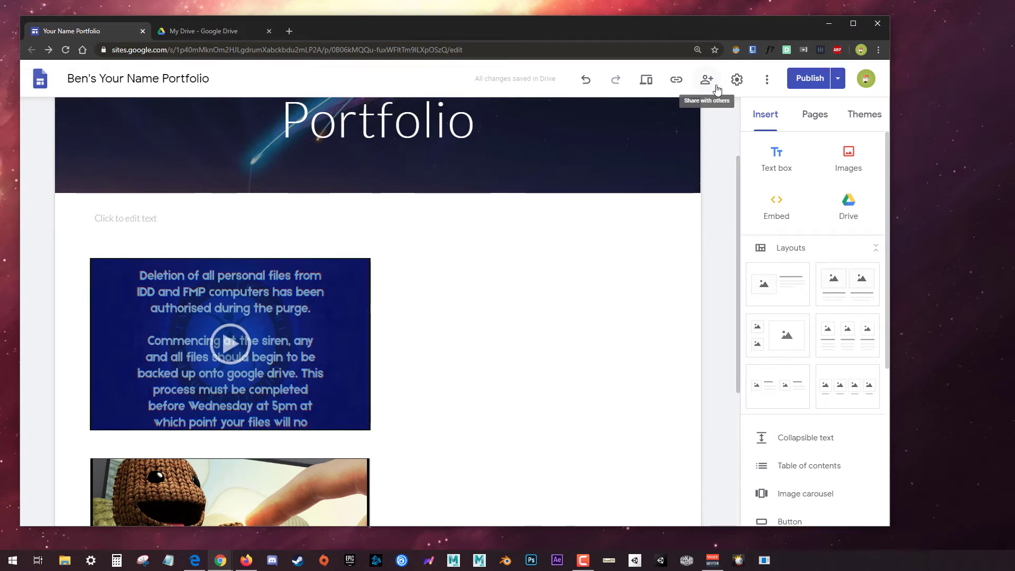
- Set the published site's access to Public in the share dialog and confirm with Done
{"action": "left_click", "coordinate": [707, 80]}
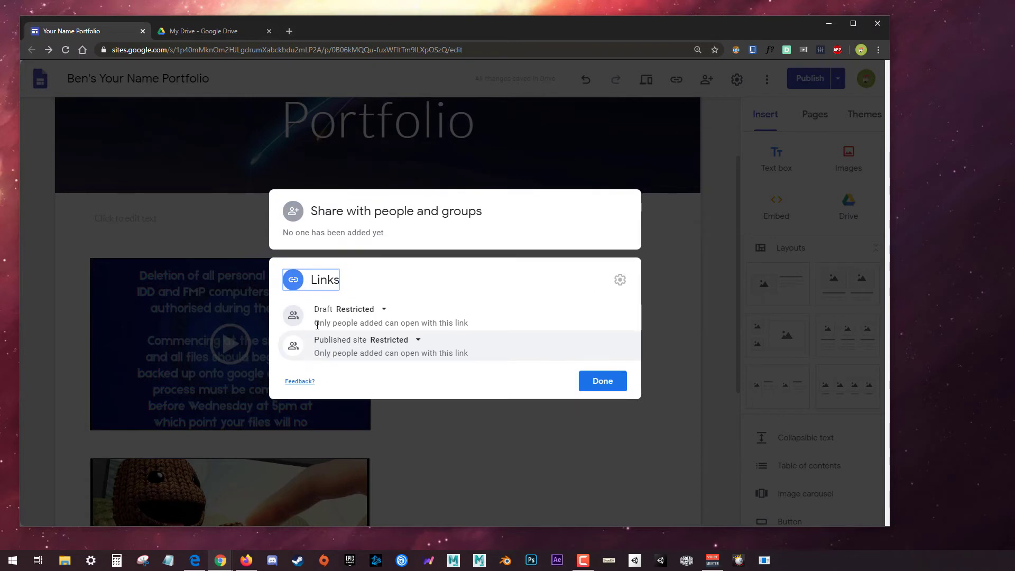
{"action": "mouse_move", "coordinate": [395, 347]}
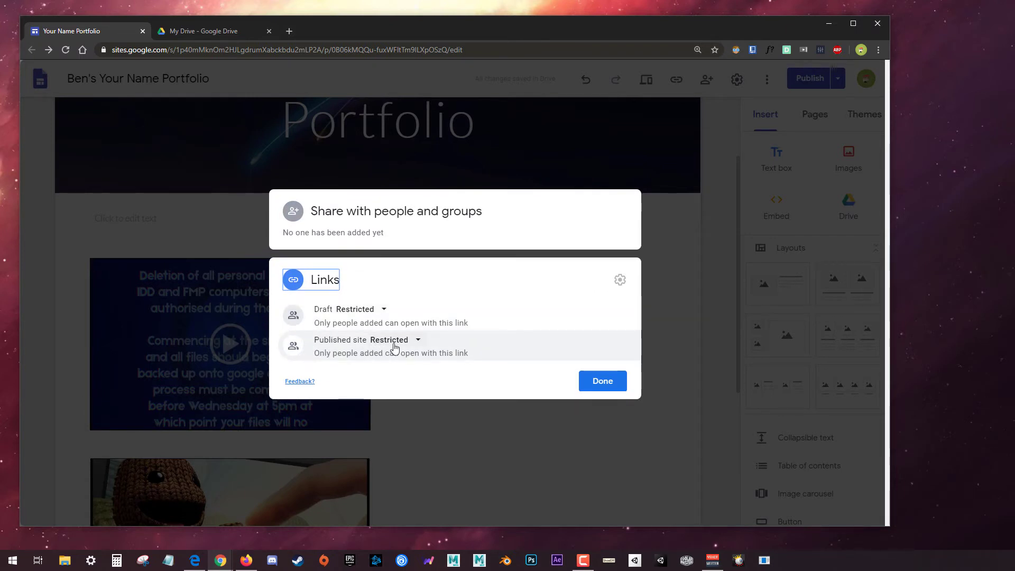
{"action": "left_click", "coordinate": [396, 339]}
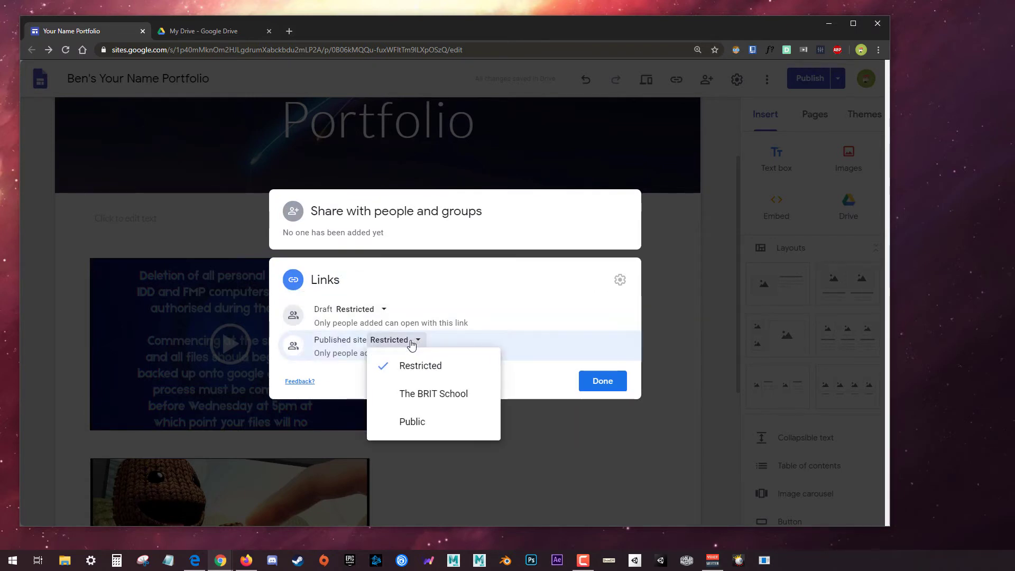
{"action": "mouse_move", "coordinate": [440, 423]}
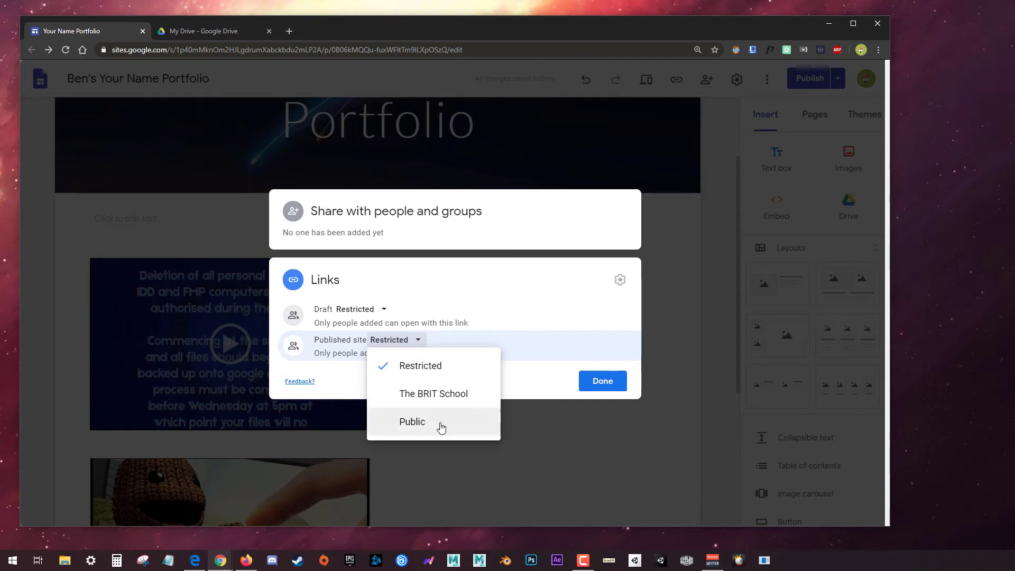
{"action": "left_click", "coordinate": [412, 422]}
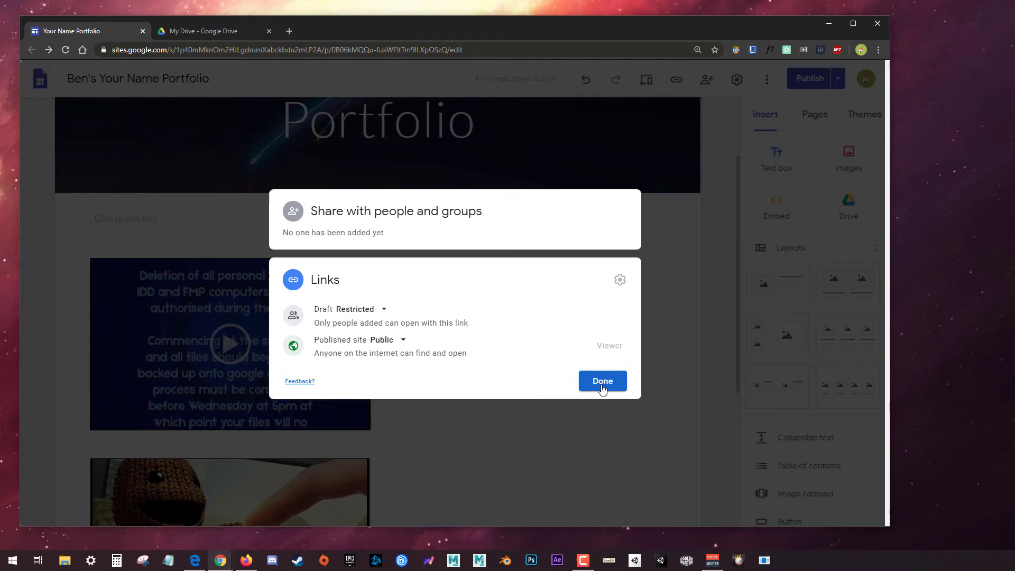
{"action": "left_click", "coordinate": [602, 381]}
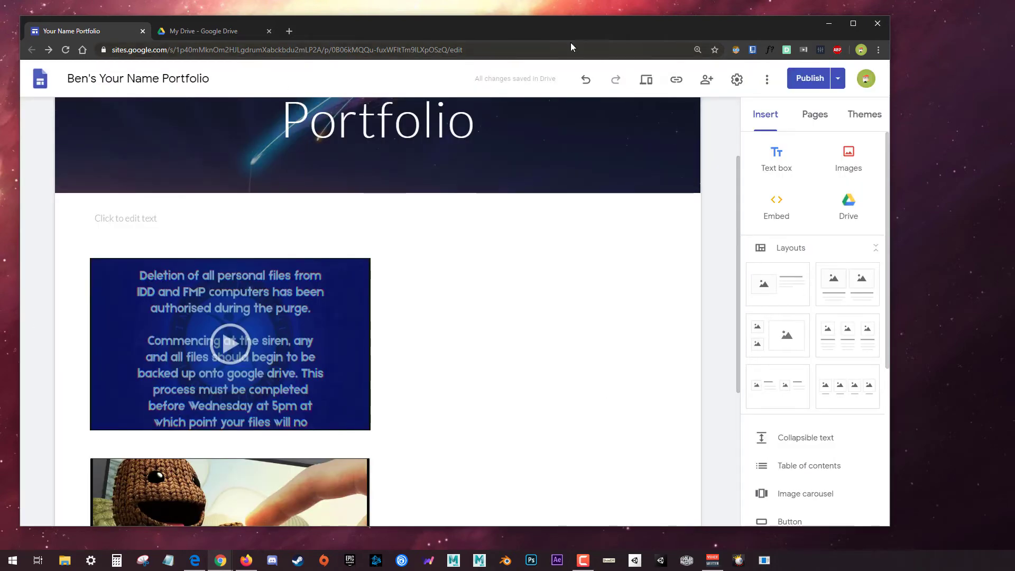
- Load the published site in an incognito window and scroll to the embed that fails to load
{"action": "left_click", "coordinate": [838, 79]}
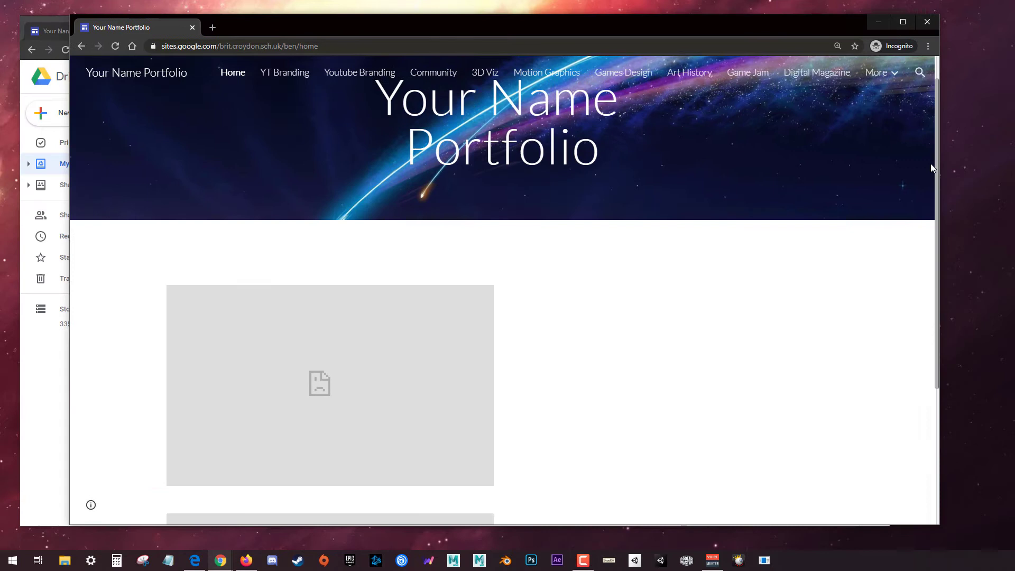
{"action": "scroll", "scroll_direction": "down", "scroll_amount": 3}
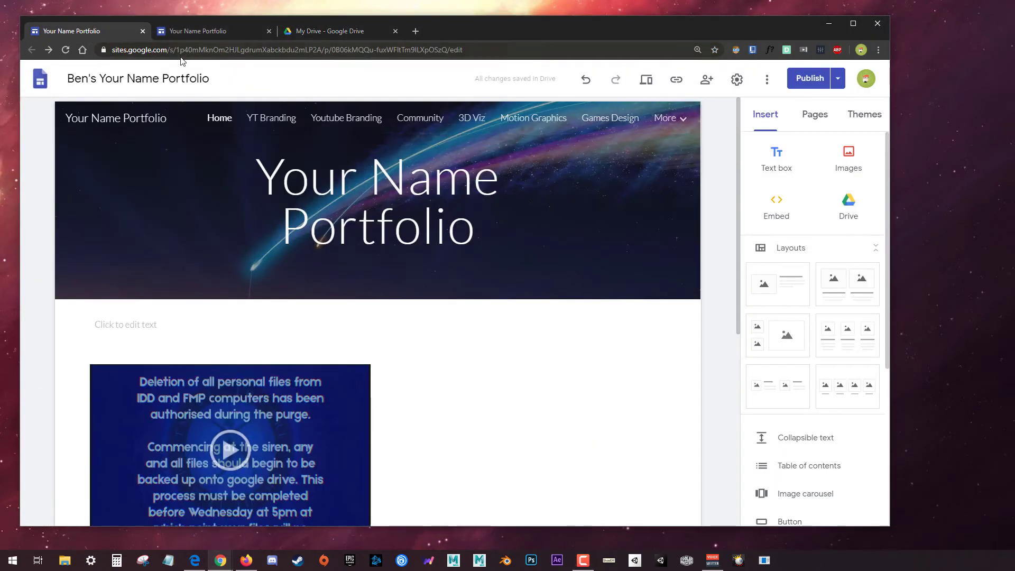
- Scroll to the embedded video and slides in the editor, then switch to My Drive
{"action": "scroll", "scroll_direction": "down", "scroll_amount": 3}
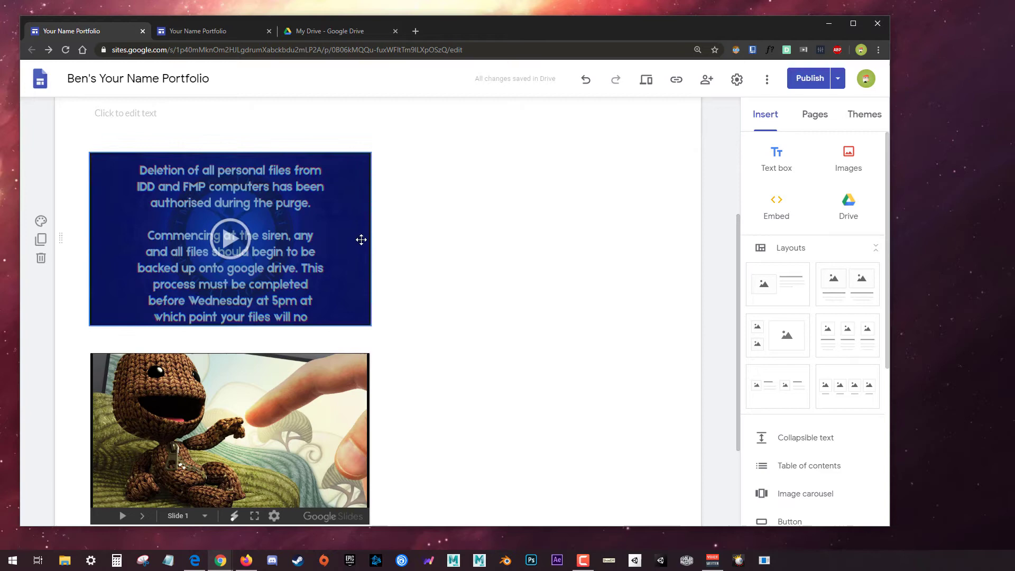
{"action": "mouse_move", "coordinate": [255, 309]}
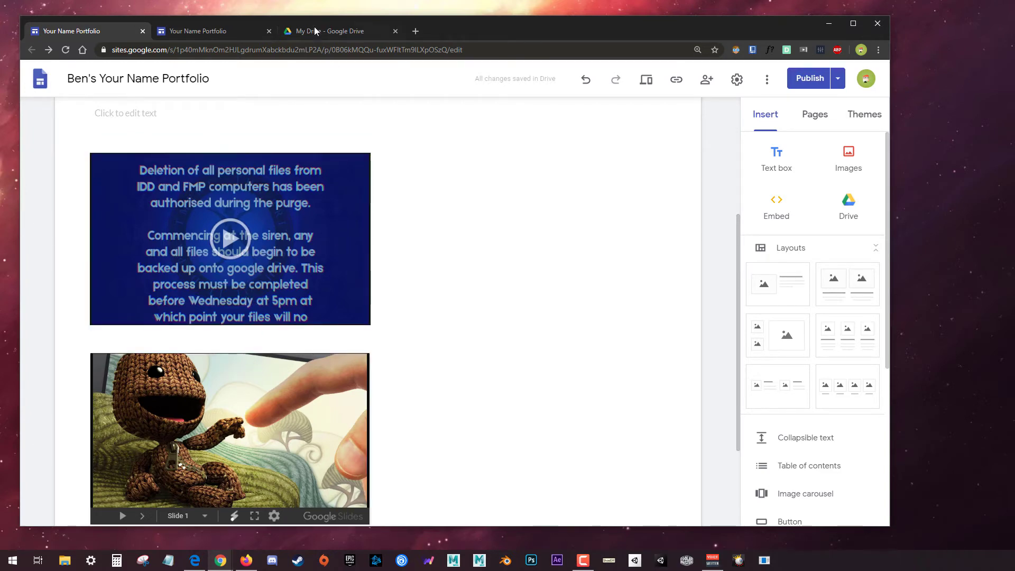
{"action": "left_click", "coordinate": [327, 31]}
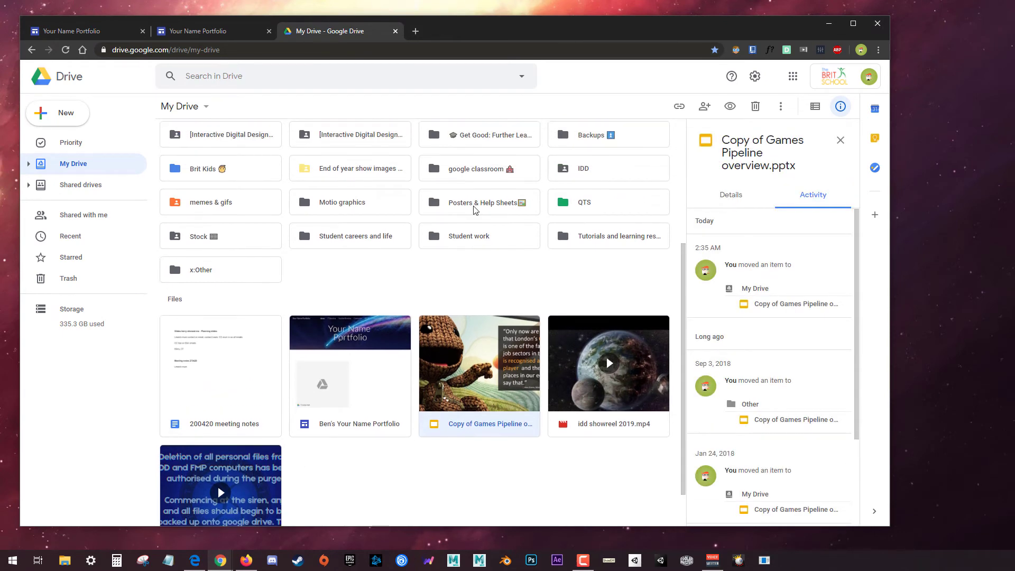
- Review the Games Pipeline slides' sharing activity and bring up the New menu in My Drive
{"action": "scroll", "scroll_direction": "down", "scroll_amount": 3}
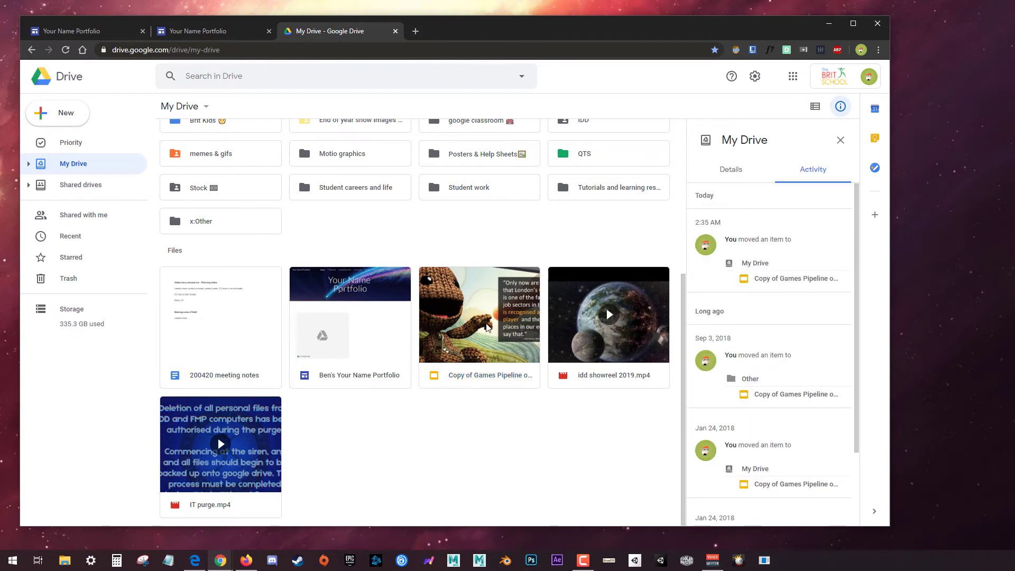
{"action": "right_click", "coordinate": [488, 327]}
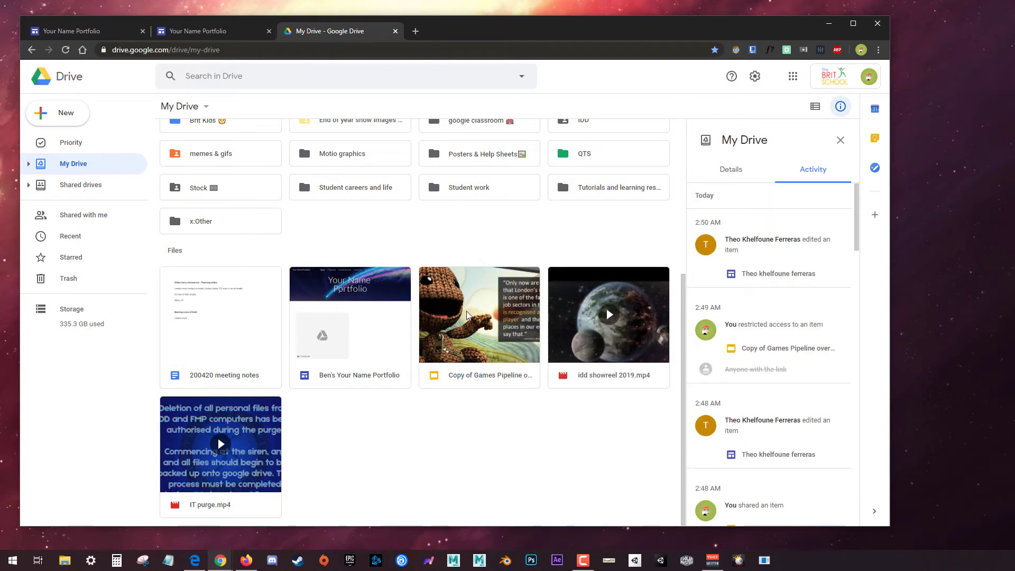
{"action": "mouse_move", "coordinate": [442, 318]}
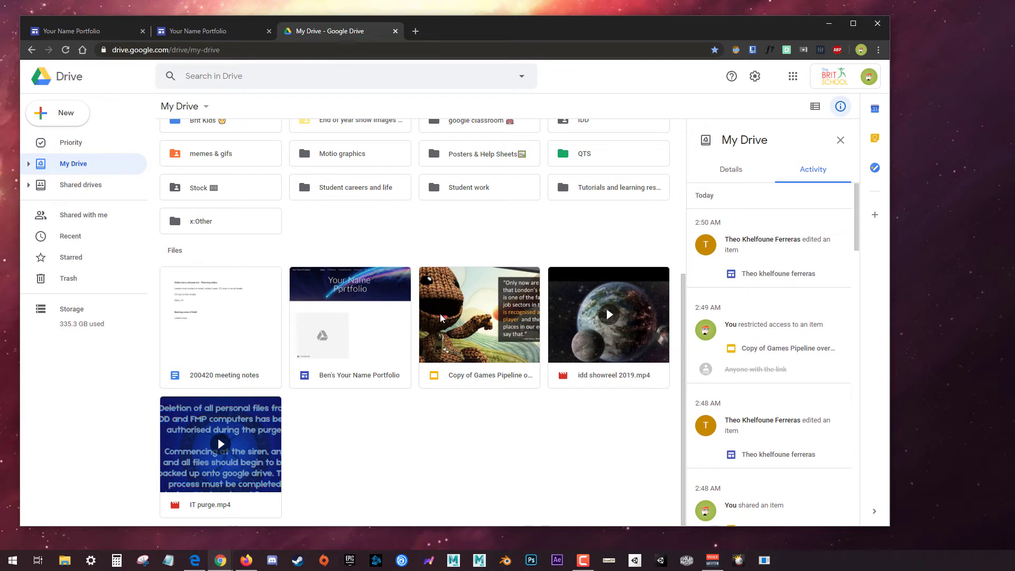
{"action": "mouse_move", "coordinate": [422, 377]}
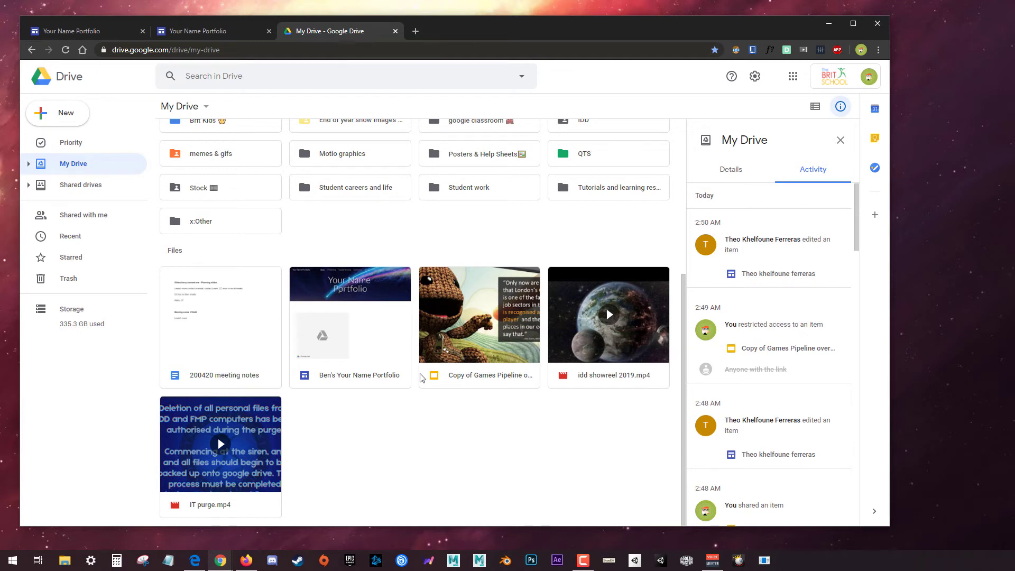
{"action": "left_click", "coordinate": [479, 327]}
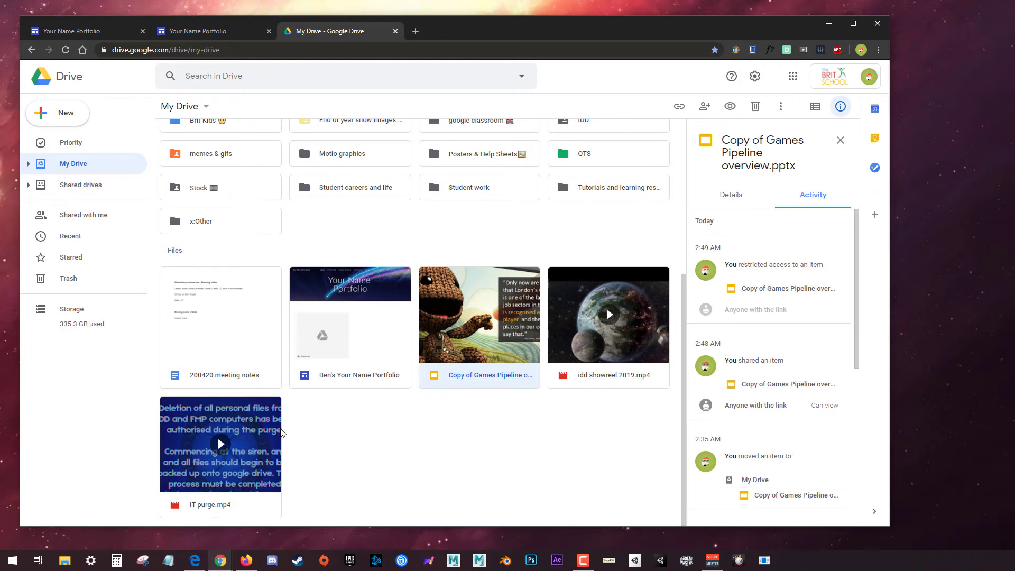
{"action": "mouse_move", "coordinate": [455, 399]}
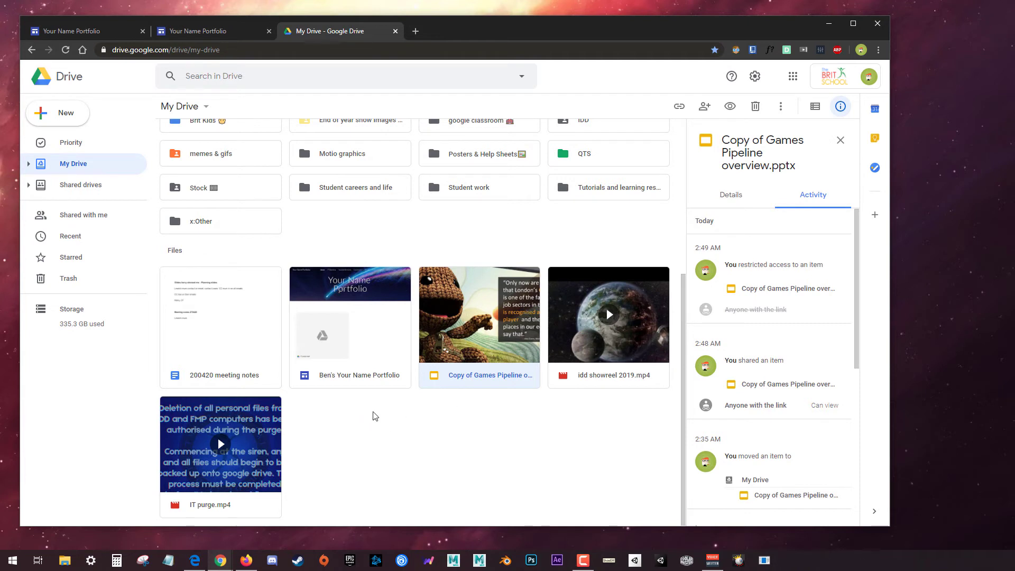
{"action": "right_click", "coordinate": [377, 416]}
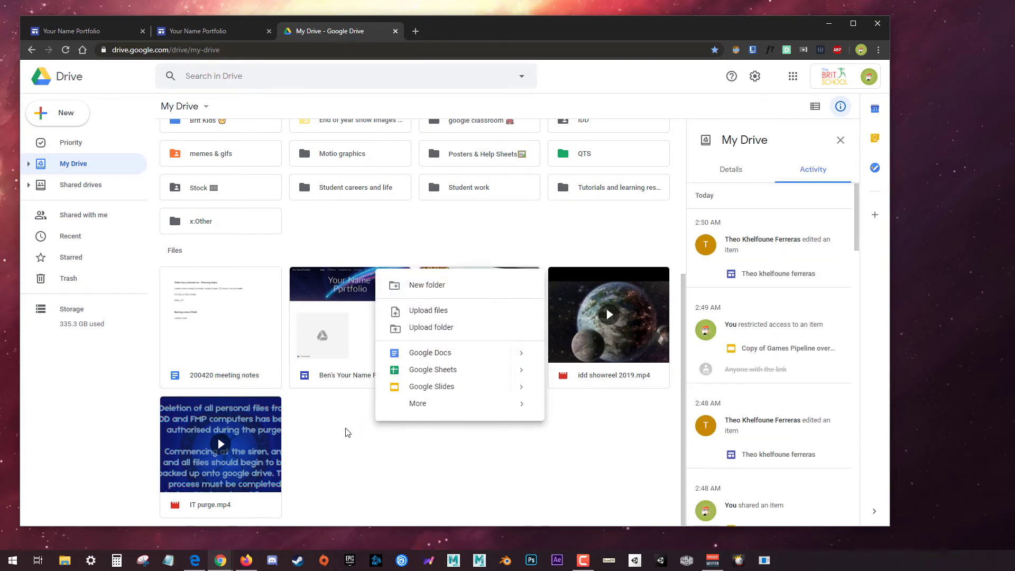
- Create the VFX CLASS WITH BEN folder, move IT purge.mp4 and Games Pipeline into it, and open its options
{"action": "left_click", "coordinate": [427, 286]}
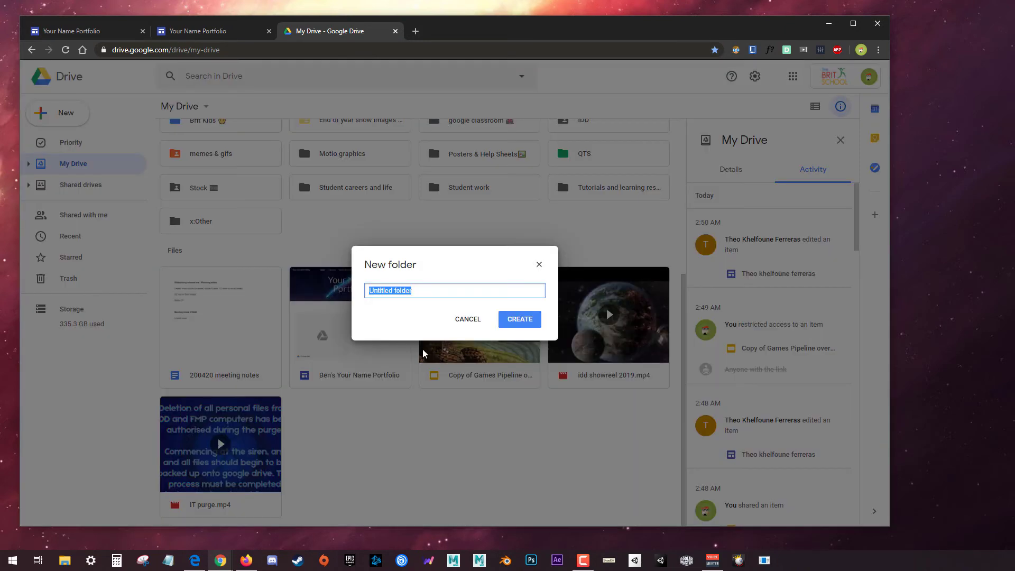
{"action": "mouse_move", "coordinate": [399, 317]}
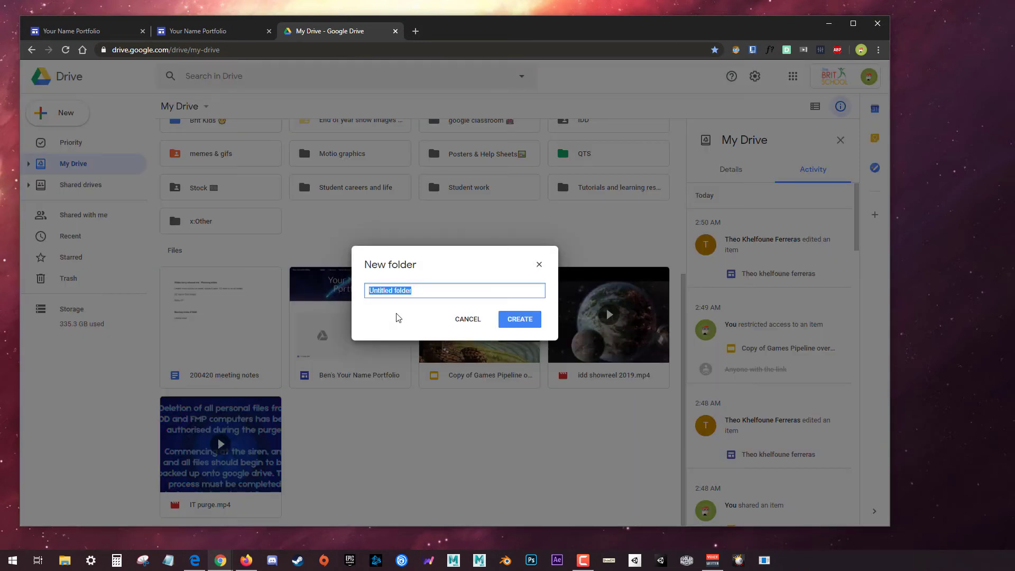
{"action": "left_click", "coordinate": [520, 319]}
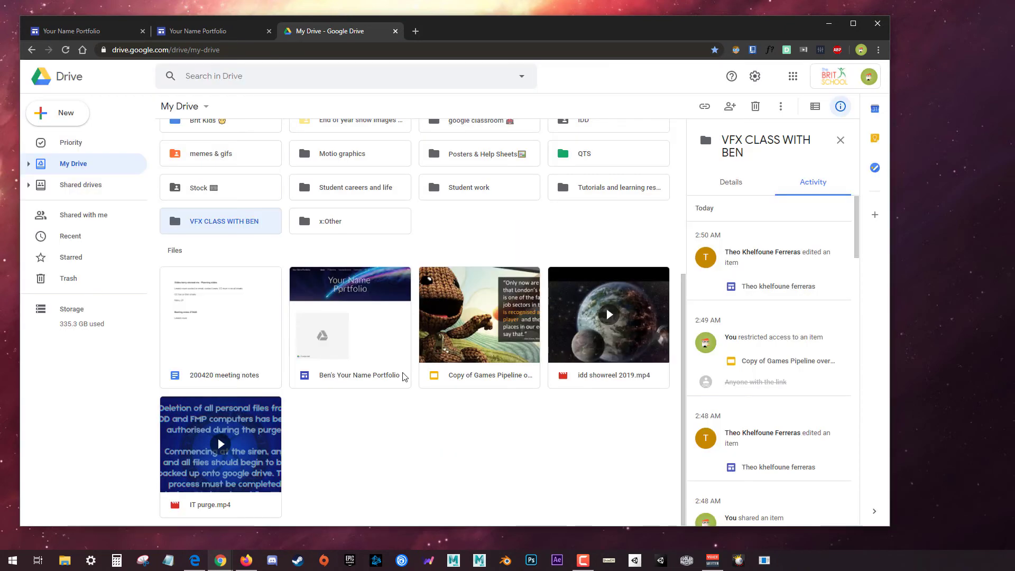
{"action": "left_click", "coordinate": [479, 315]}
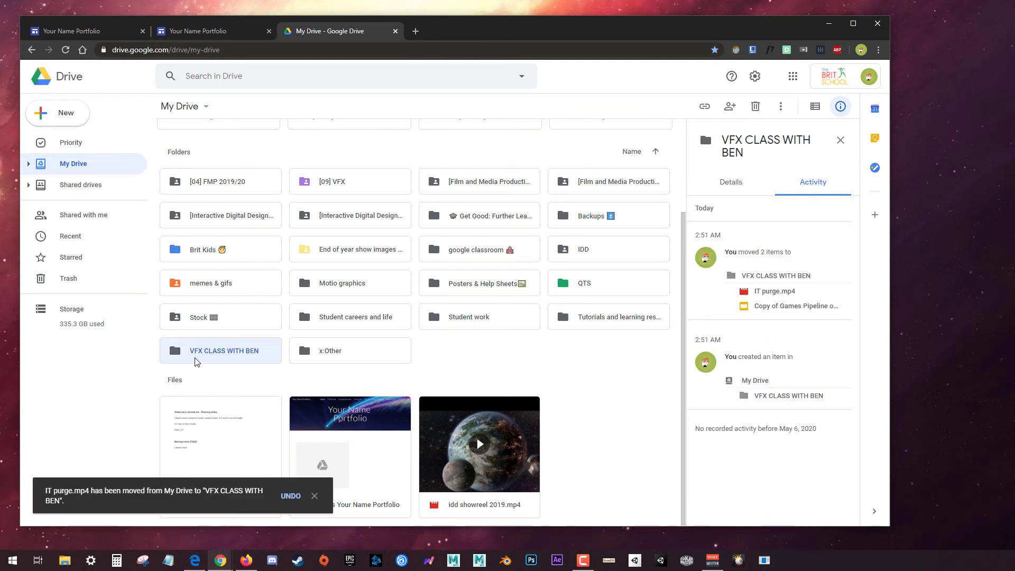
{"action": "right_click", "coordinate": [220, 350]}
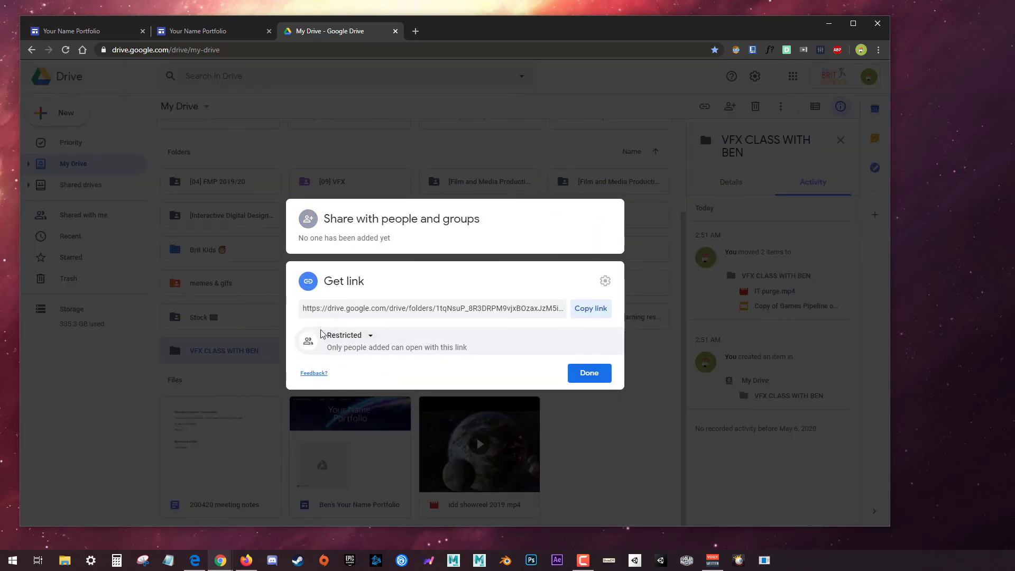
- Change the folder's link access from Restricted to Anyone with the link
{"action": "left_click", "coordinate": [371, 337]}
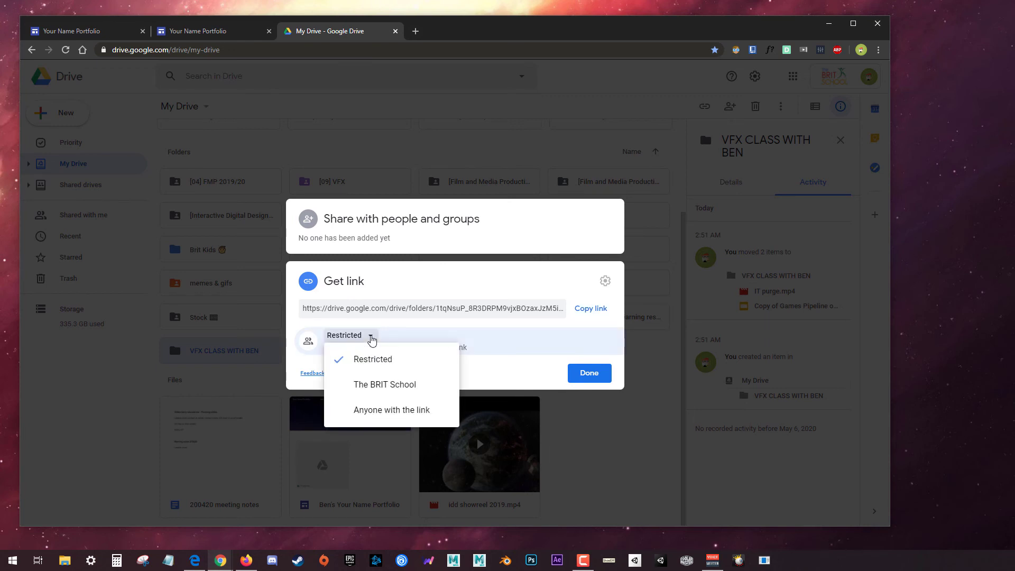
{"action": "mouse_move", "coordinate": [421, 419]}
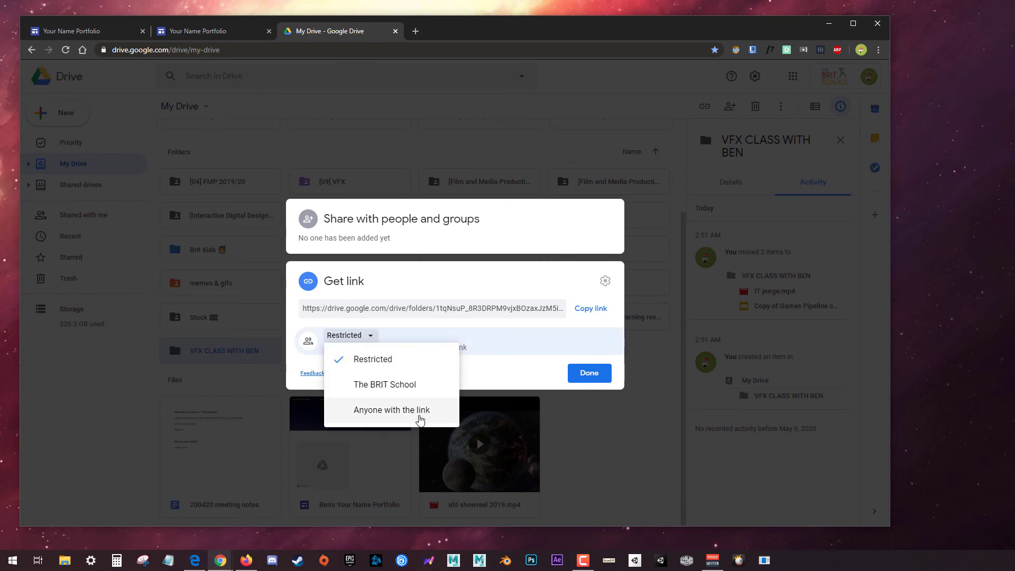
{"action": "left_click", "coordinate": [392, 410]}
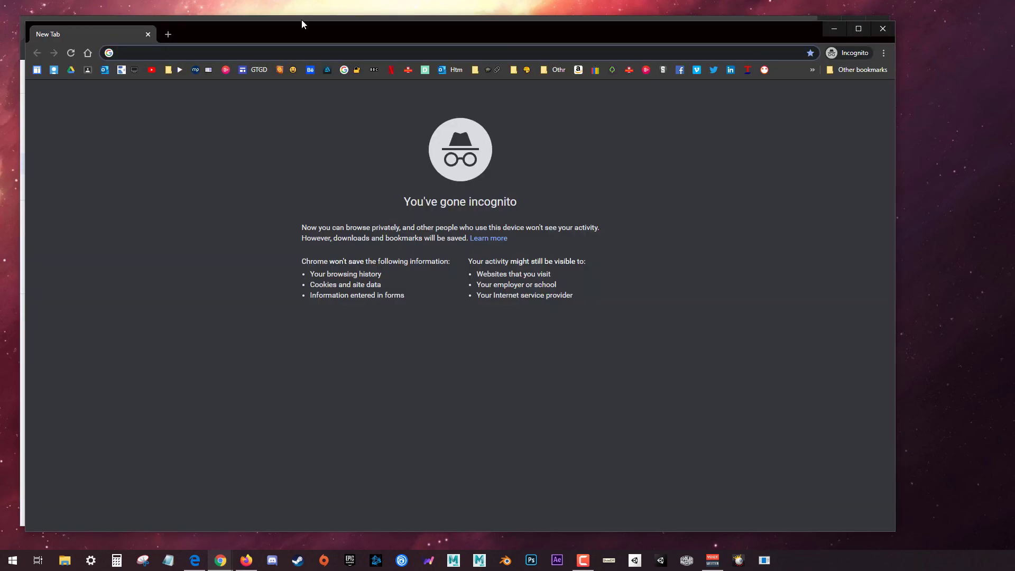
- Load sites.google.com/brit.croydon.sch.uk/ben/home incognito, dismiss the cookie notice and check the embeds display
{"action": "type", "text": "https://sites.google.com/brit.croydon.sch.uk/ben/home"}
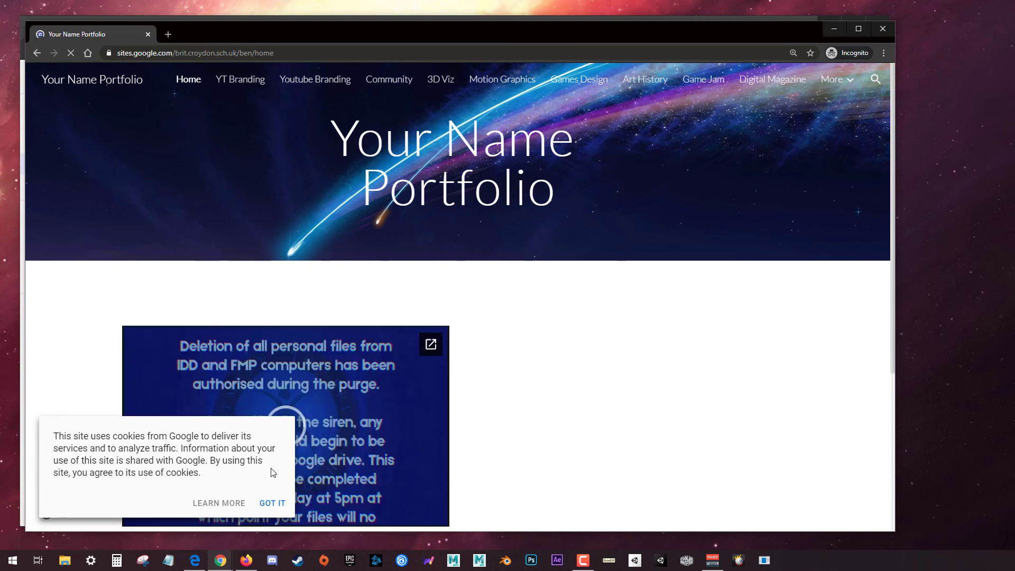
{"action": "scroll", "scroll_direction": "down", "scroll_amount": 3}
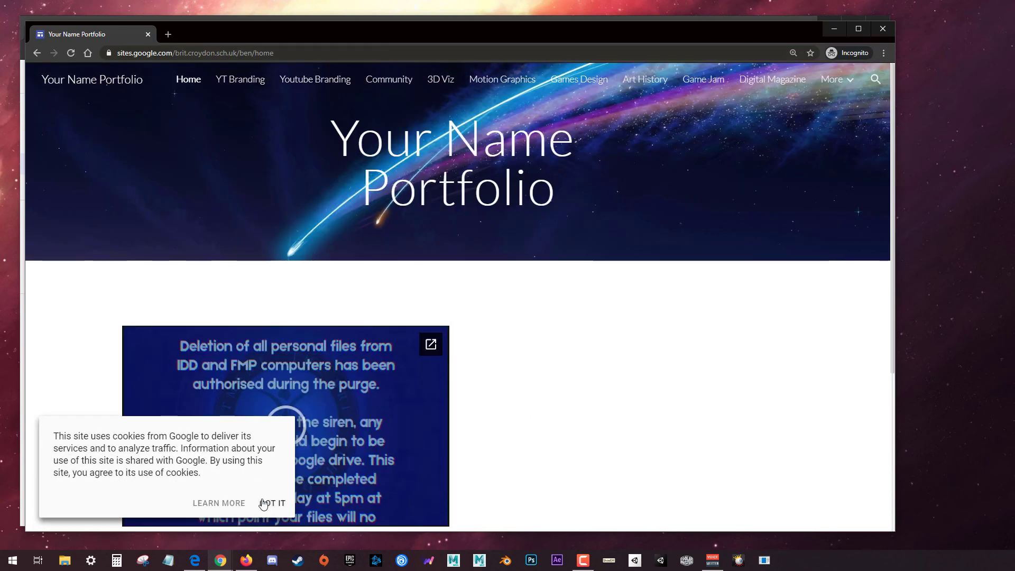
{"action": "left_click", "coordinate": [276, 503]}
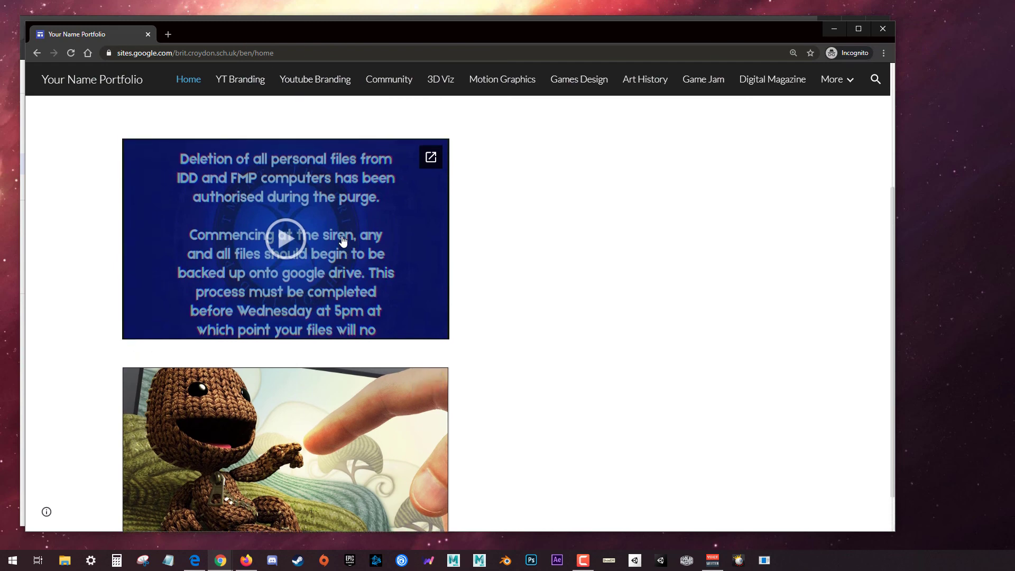
{"action": "scroll", "scroll_direction": "down", "scroll_amount": 3}
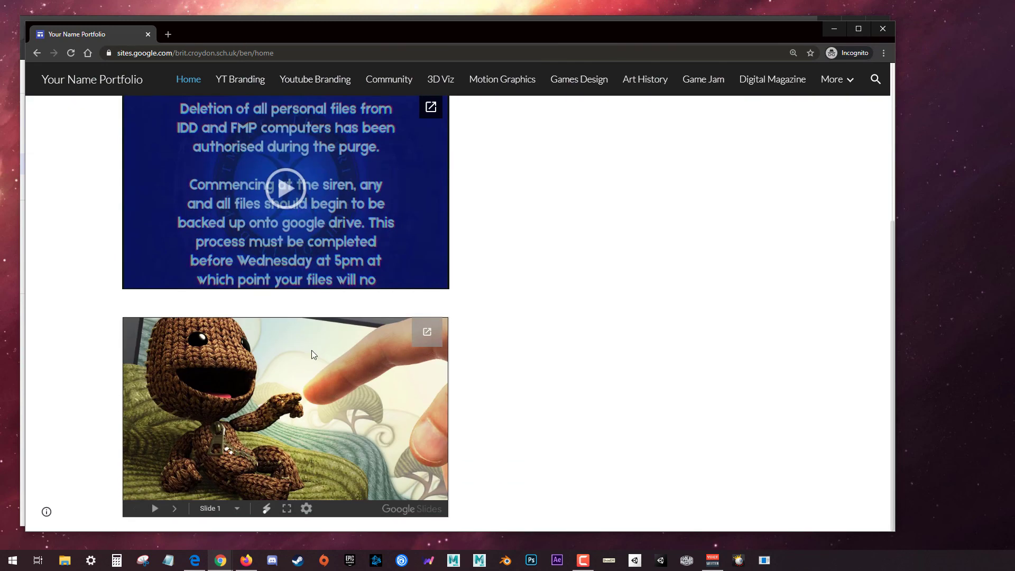
{"action": "mouse_move", "coordinate": [882, 30]}
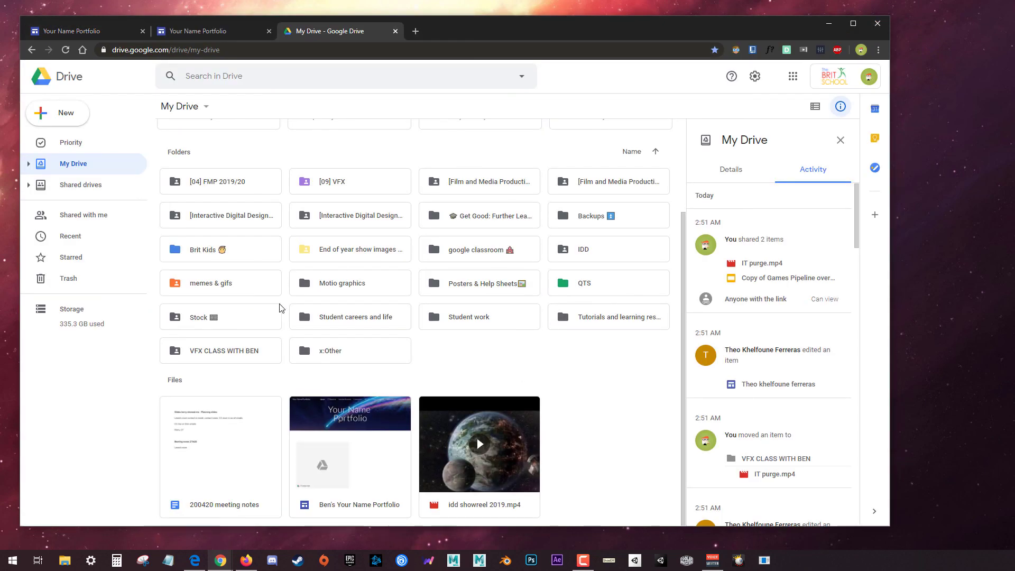
- Check the VFX CLASS WITH BEN folder's activity confirms both files shared with anyone holding the link
{"action": "left_click", "coordinate": [224, 350]}
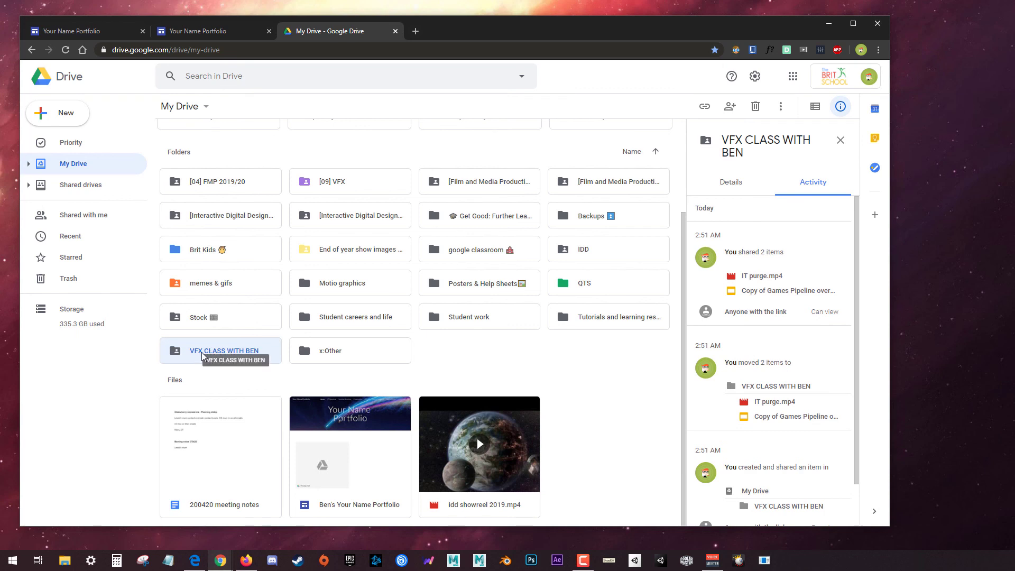
{"action": "mouse_move", "coordinate": [279, 369]}
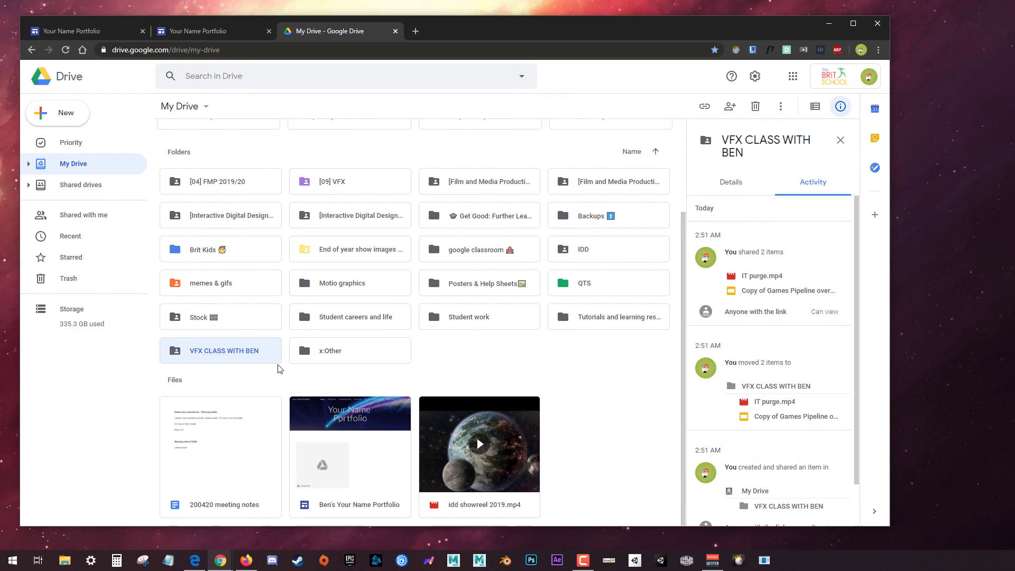